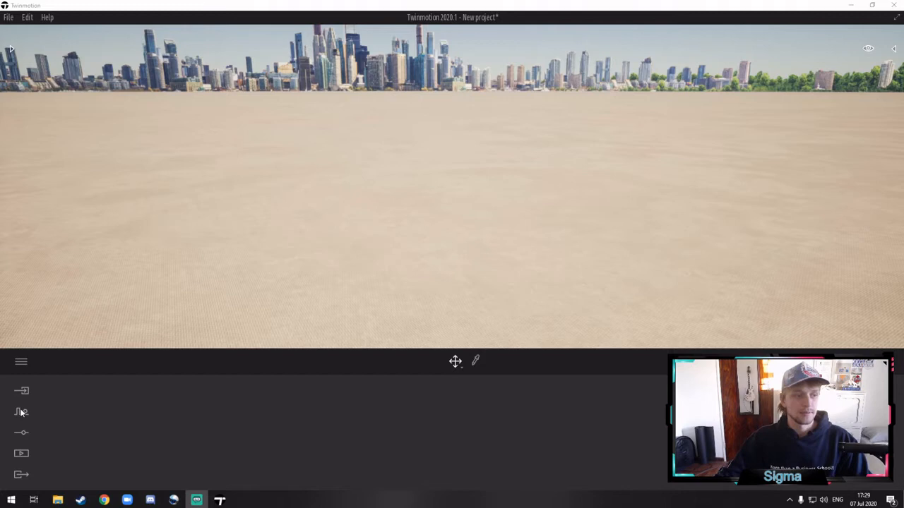
- Show the Context categories: Paths, Vegetation paint, Vegetation scatter and Urban
click(21, 412)
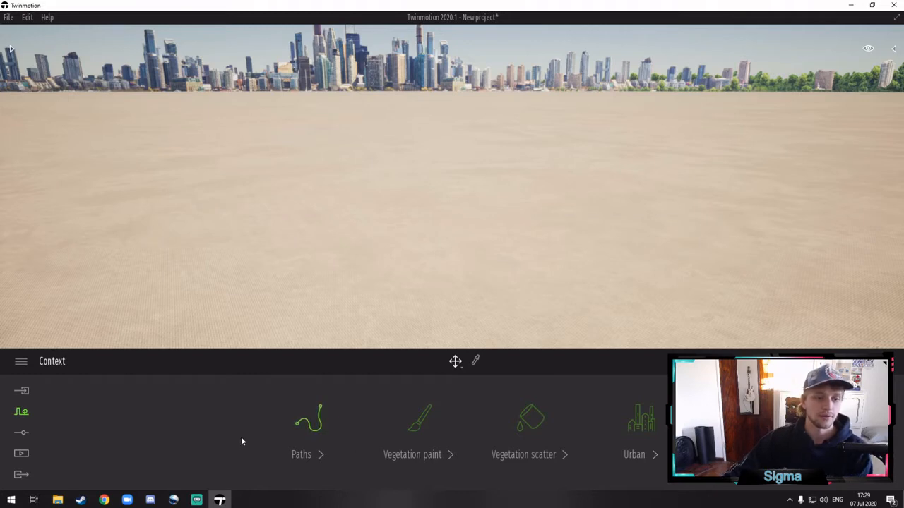
mouse_move(321, 417)
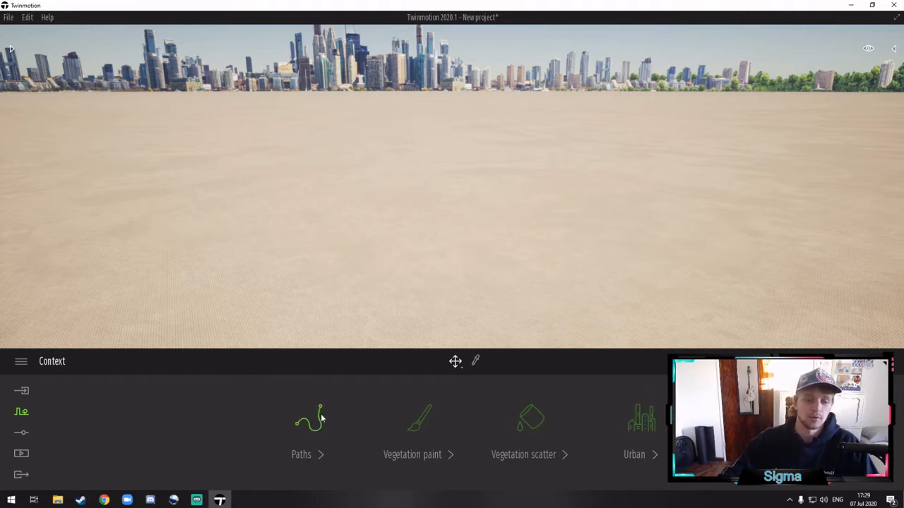
mouse_move(310, 436)
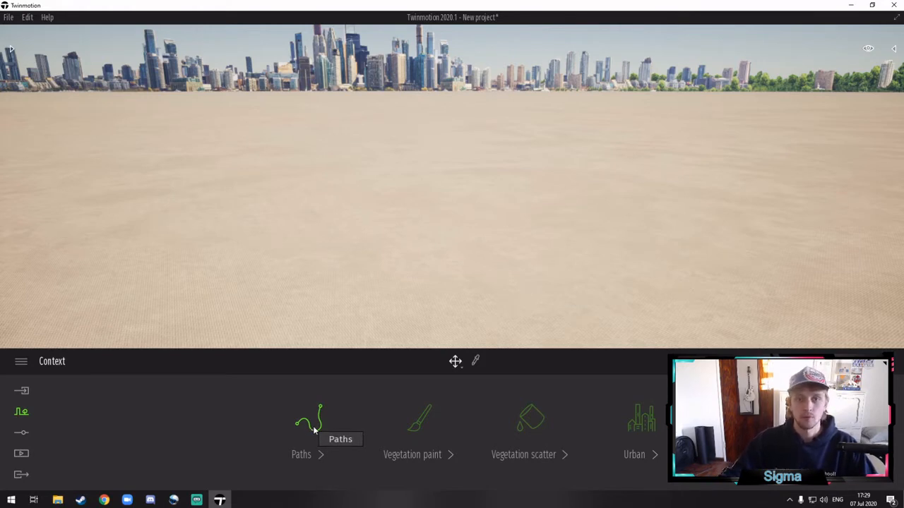
- Open the Paths types: character, vehicle, bicycle and custom path
click(301, 431)
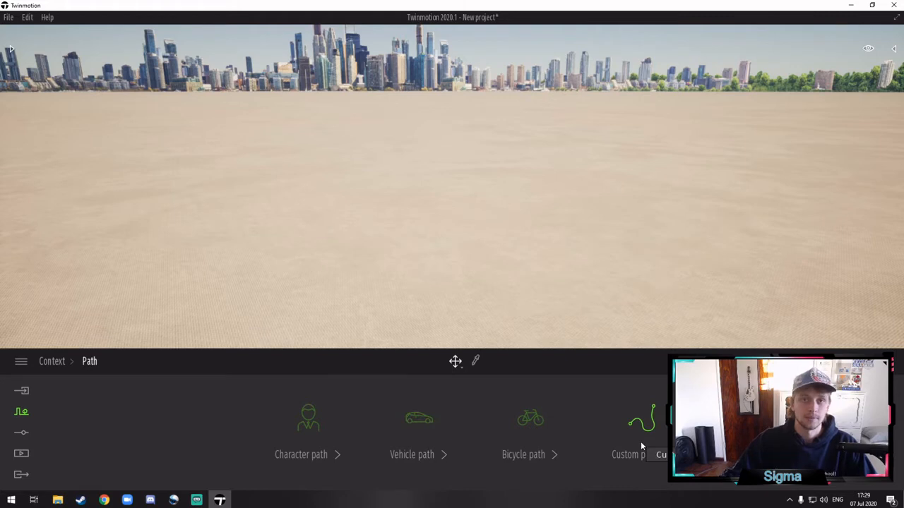
mouse_move(327, 442)
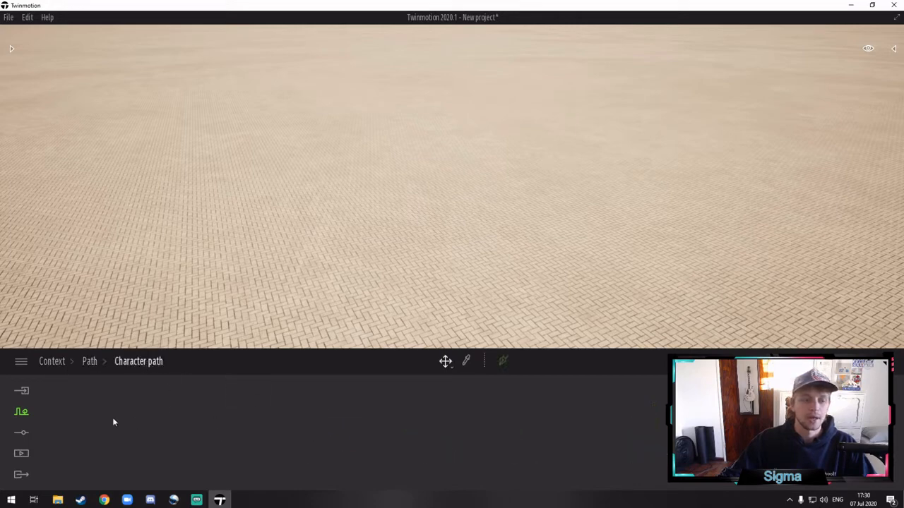
mouse_move(458, 405)
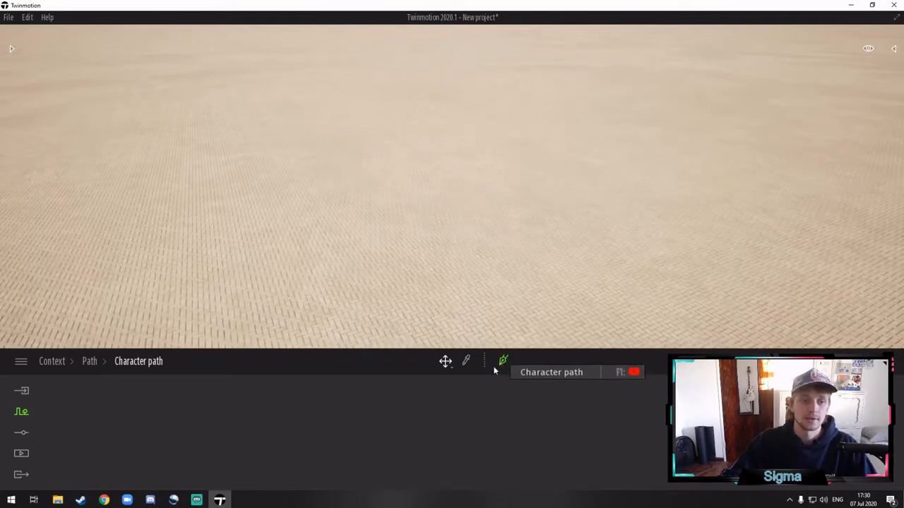
- Draw a character path through several points across the ground
click(443, 186)
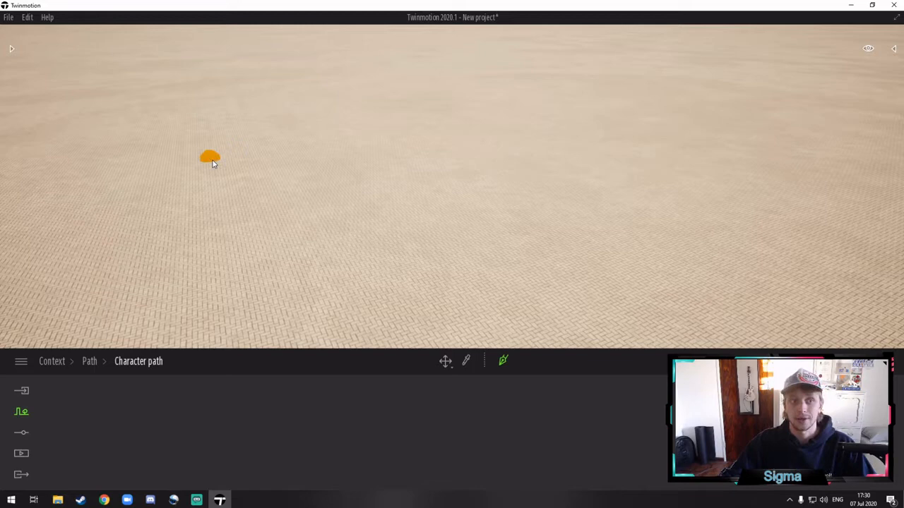
click(422, 149)
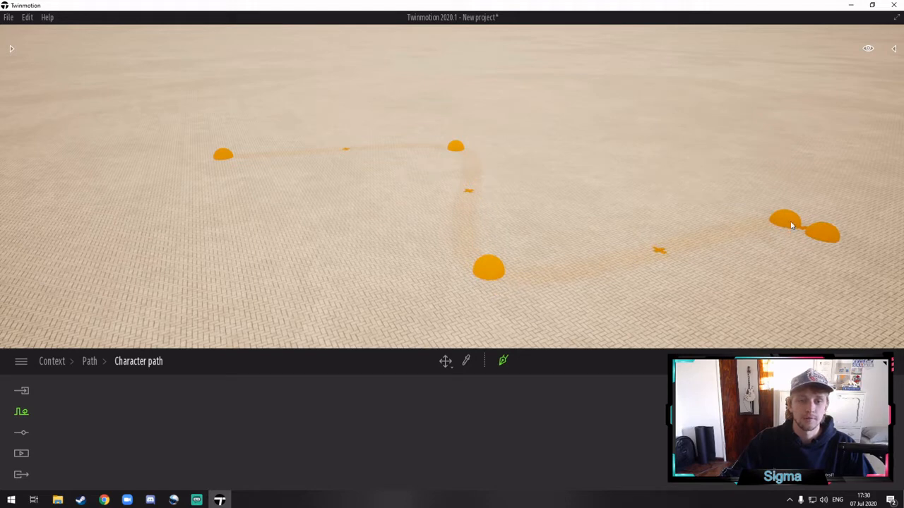
click(791, 224)
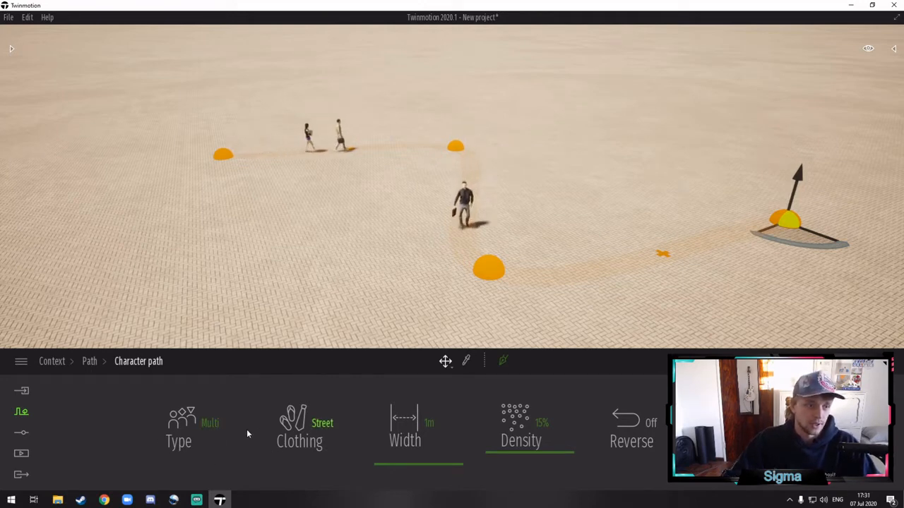
click(178, 424)
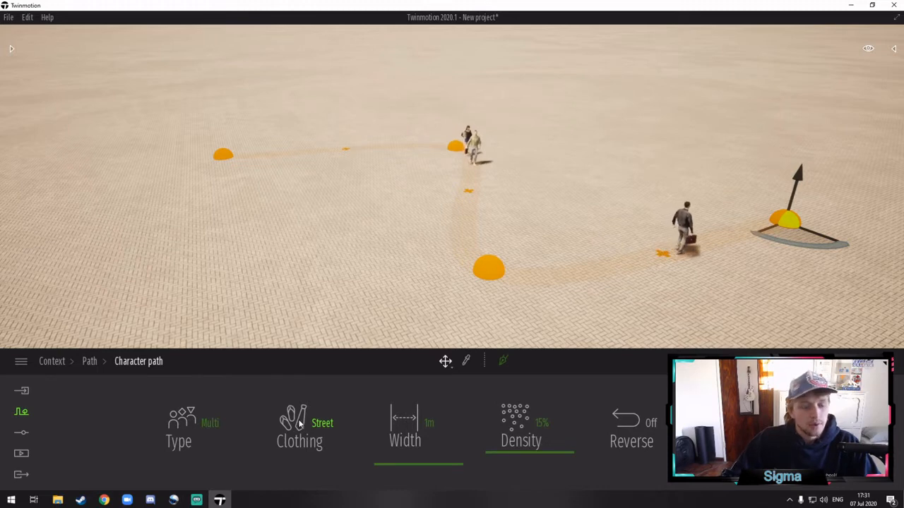
click(299, 423)
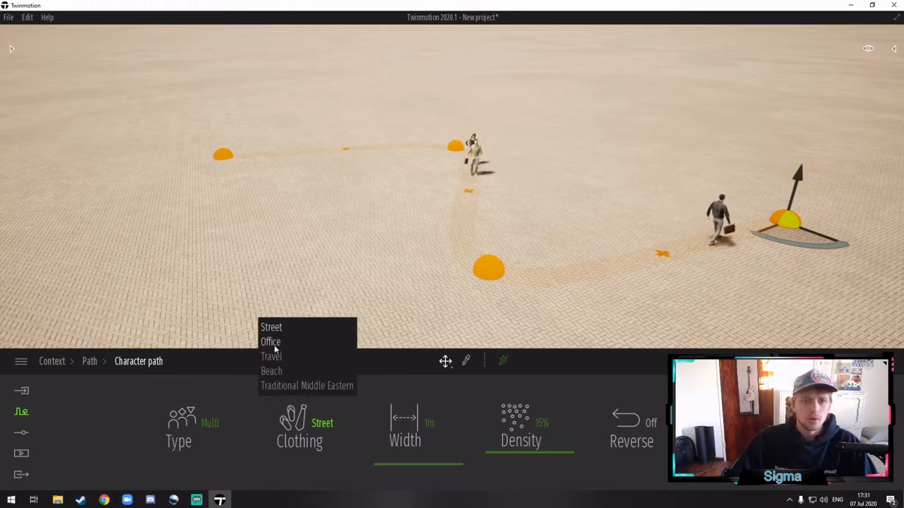
click(270, 342)
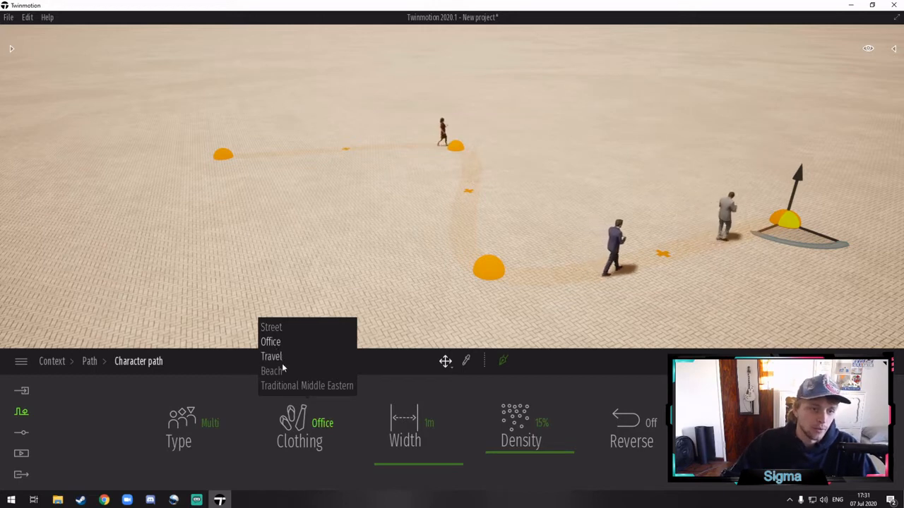
click(271, 356)
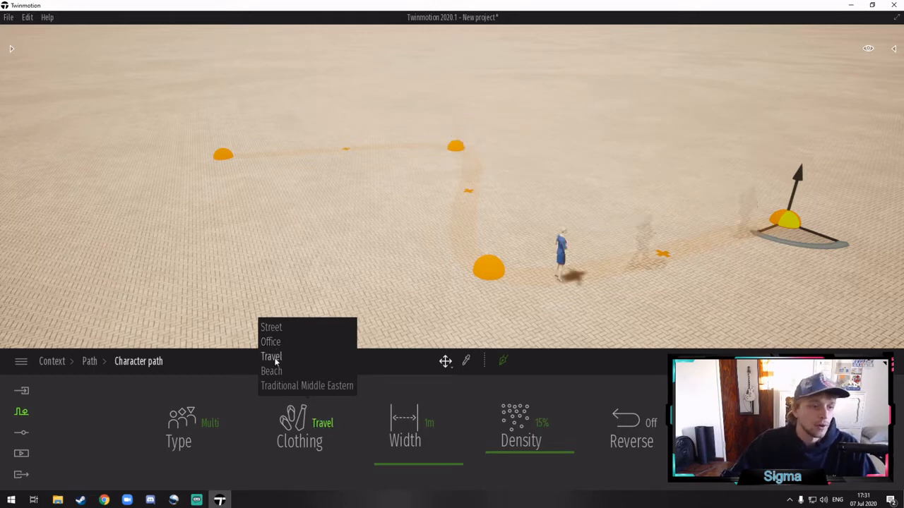
click(271, 370)
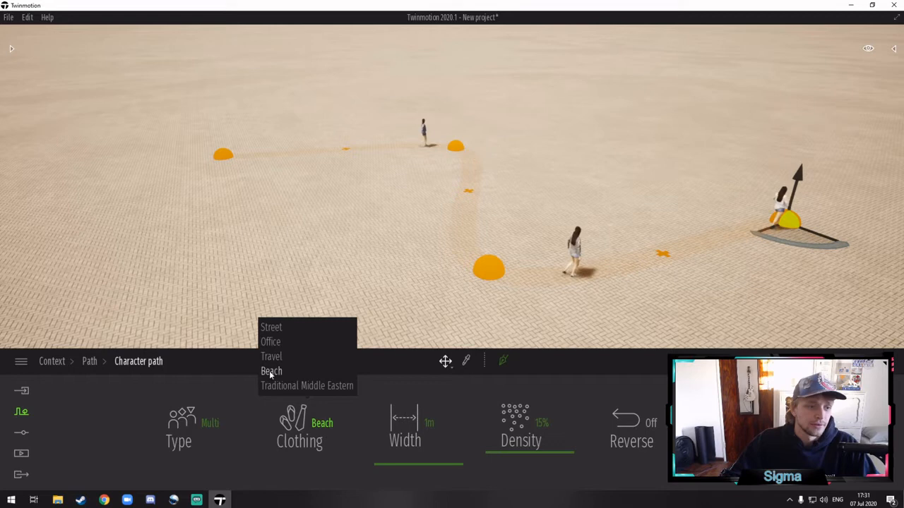
click(271, 371)
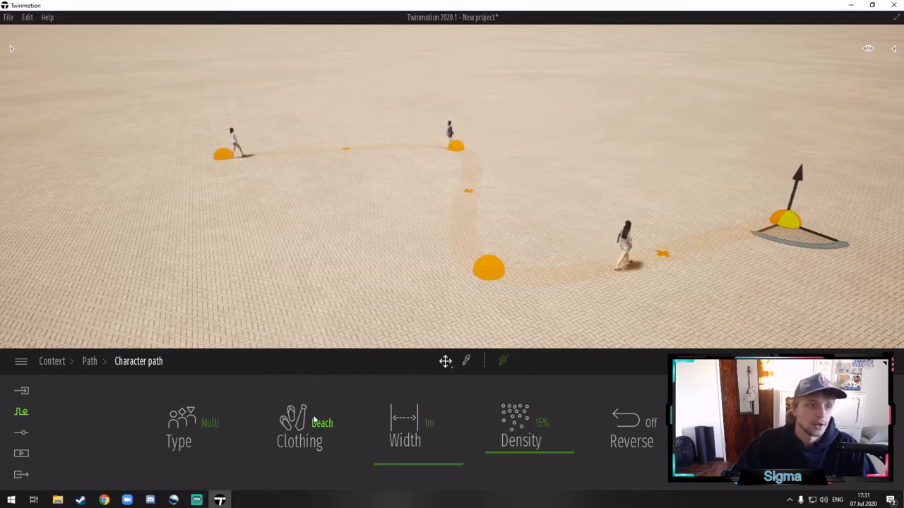
click(299, 424)
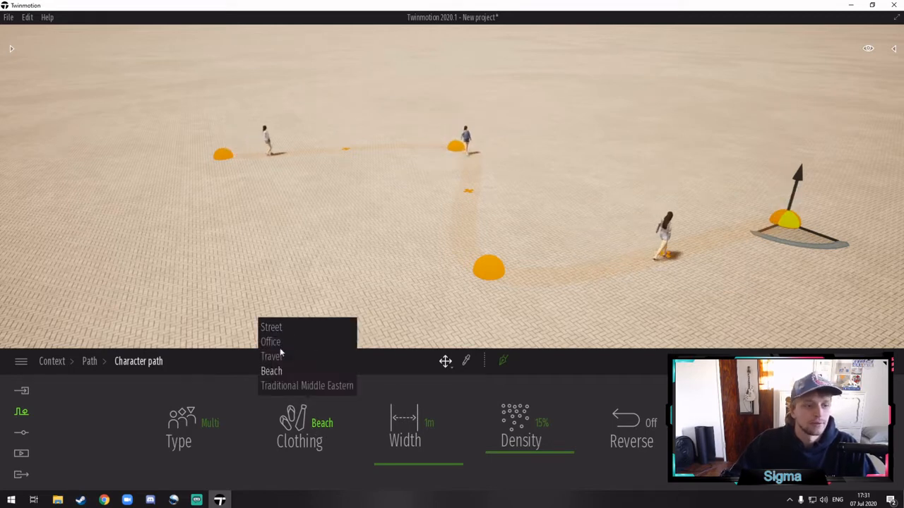
click(271, 327)
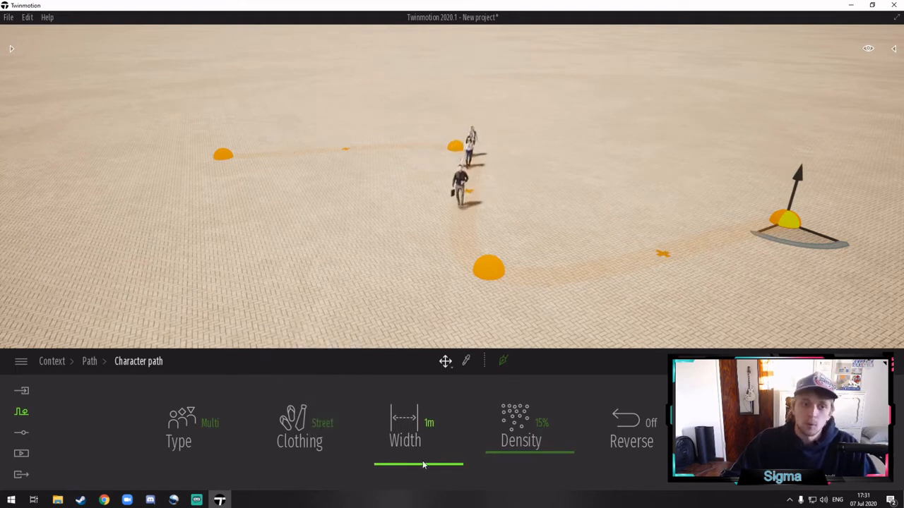
- Set the character path to 4 m width and 17% density, with Reverse on
drag(423, 465, 430, 452)
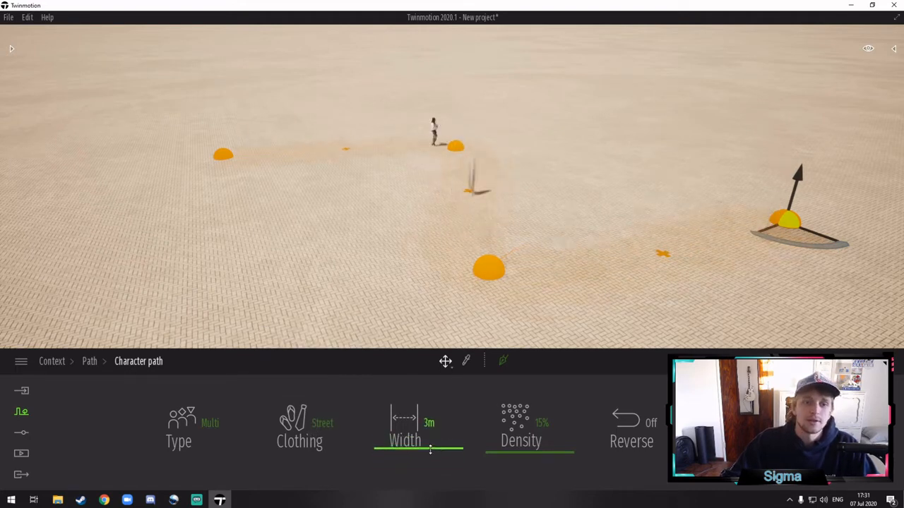
drag(430, 446, 450, 446)
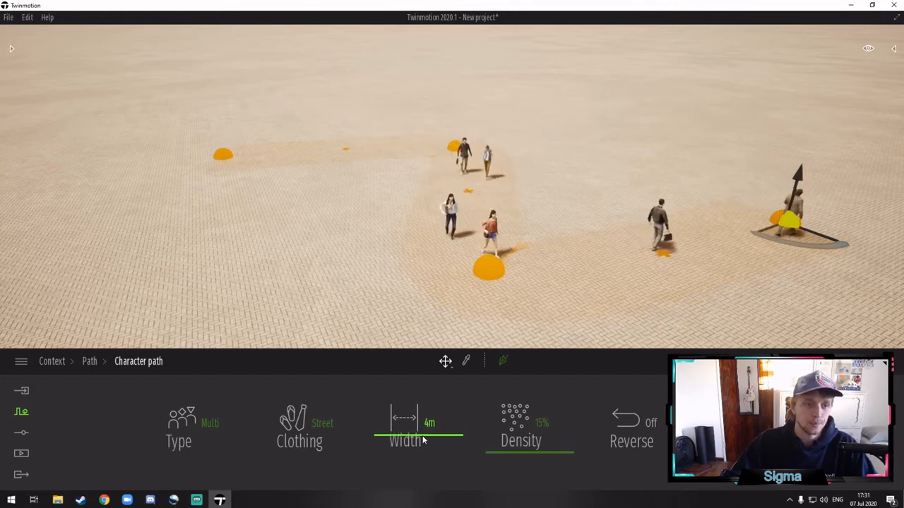
drag(486, 432, 558, 432)
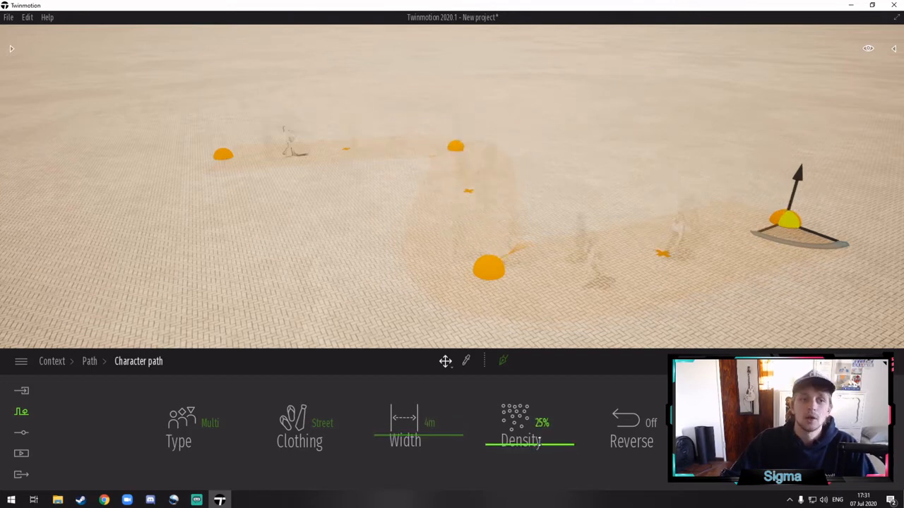
drag(527, 440, 547, 440)
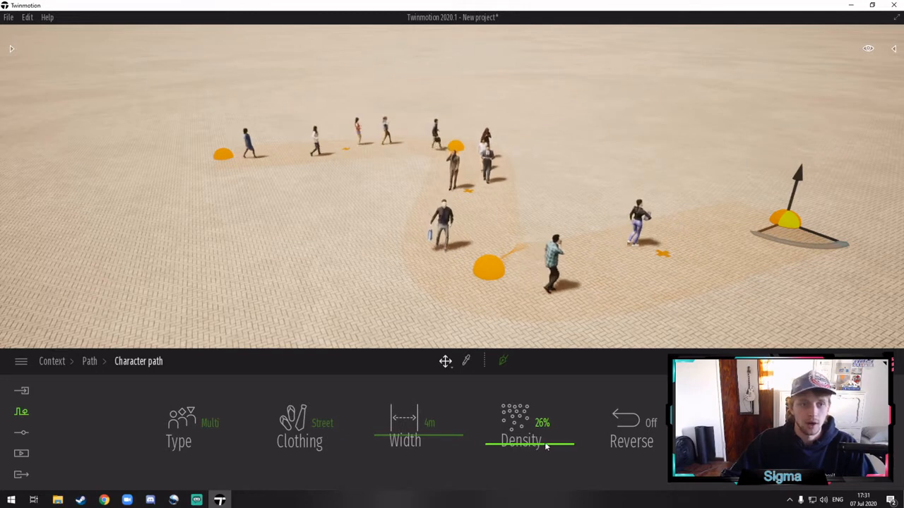
drag(522, 448, 540, 448)
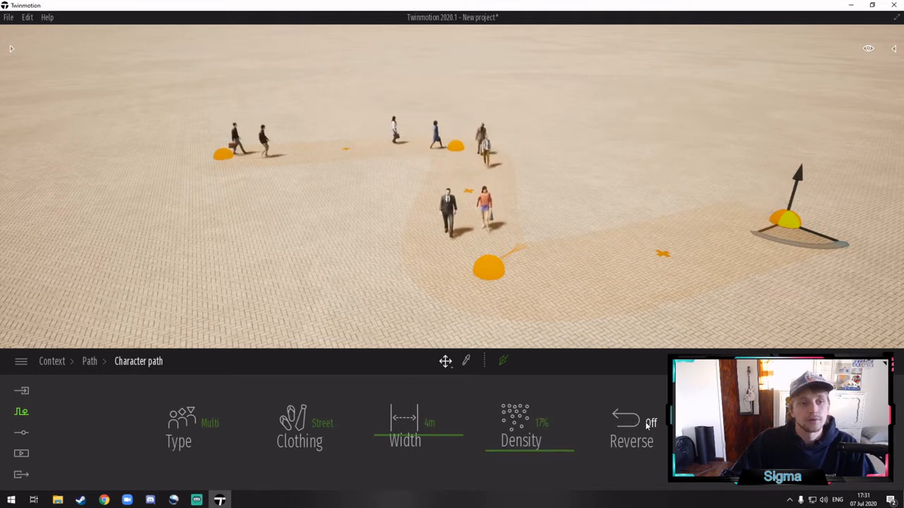
click(639, 422)
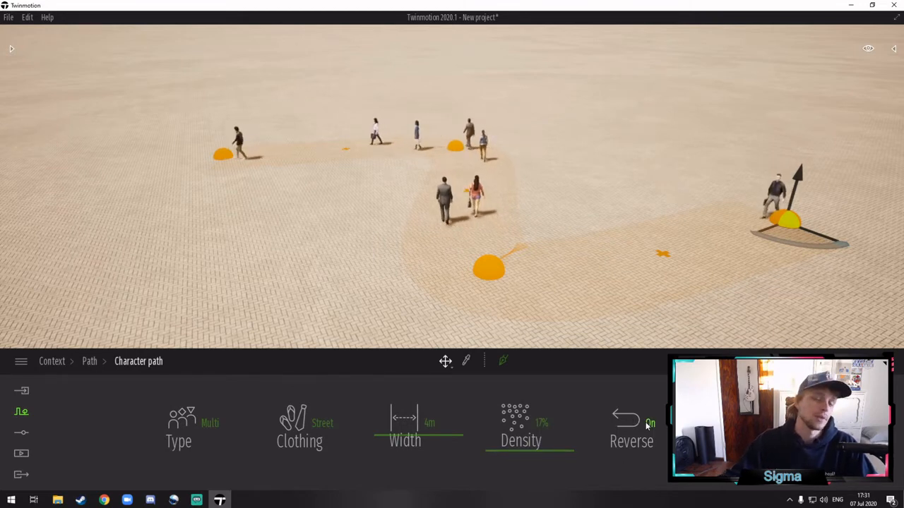
click(631, 423)
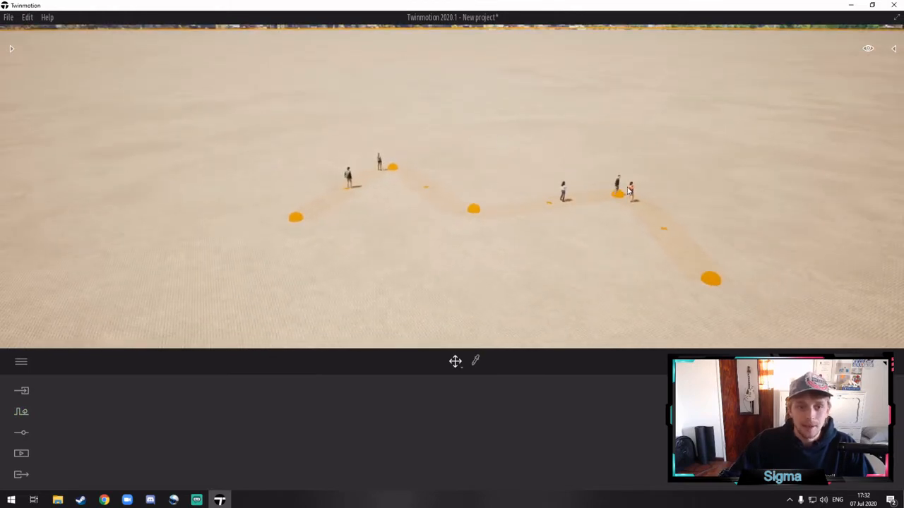
- Show the Scene graph listing the ground and the character path
click(711, 277)
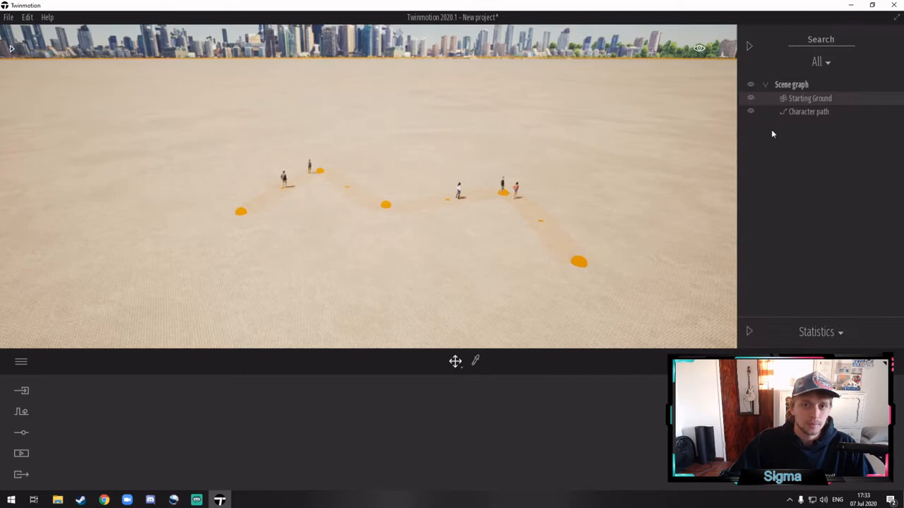
mouse_move(798, 146)
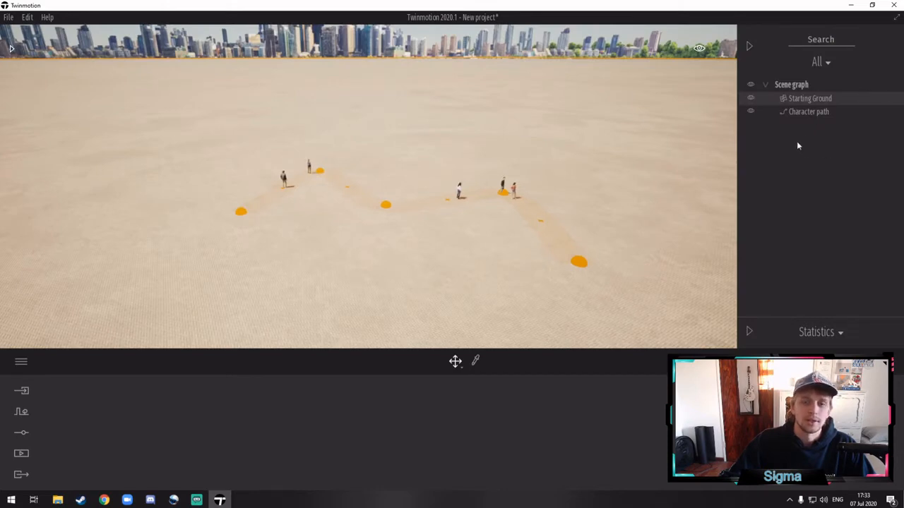
click(809, 111)
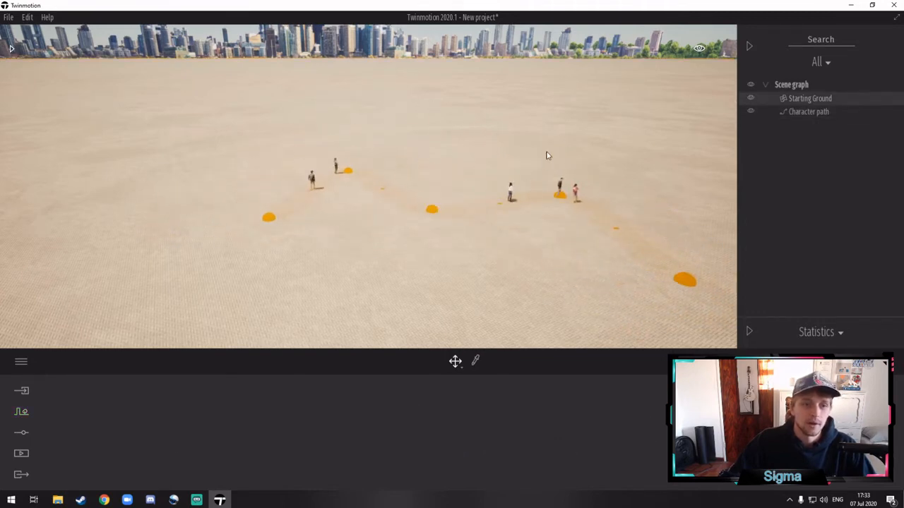
click(438, 198)
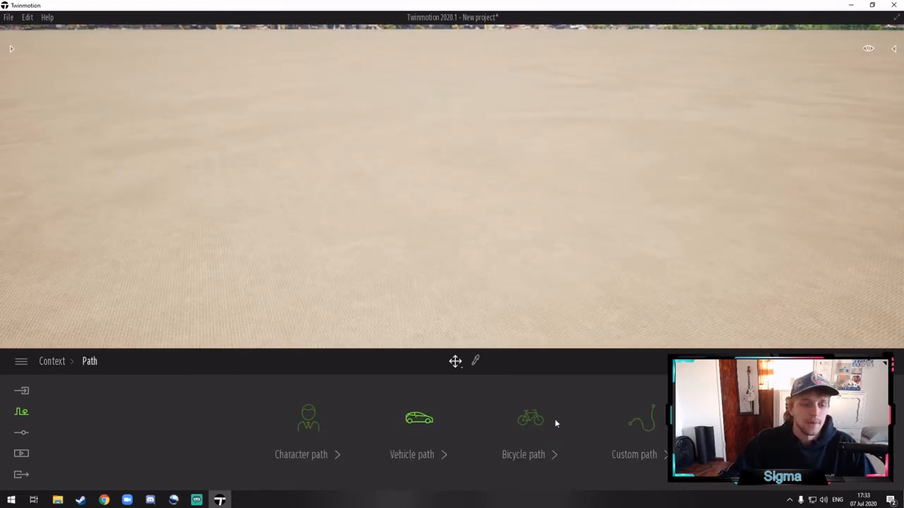
mouse_move(419, 418)
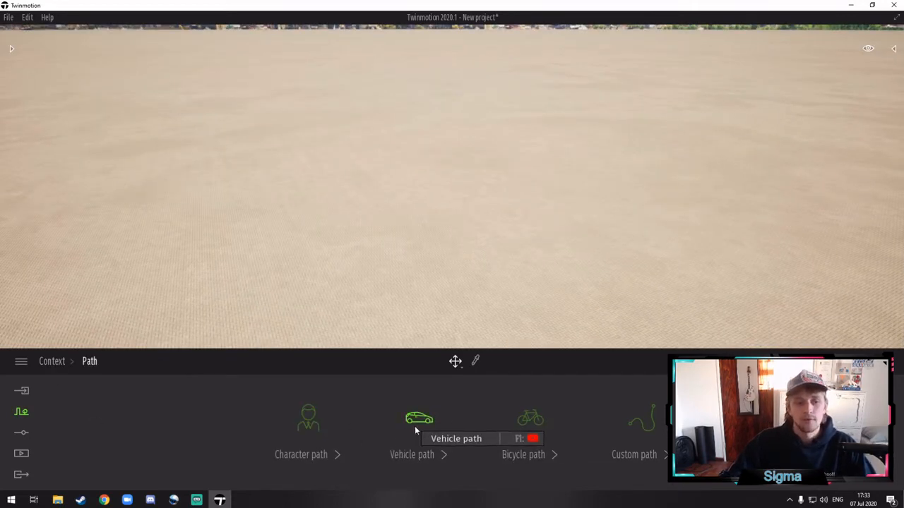
mouse_move(415, 443)
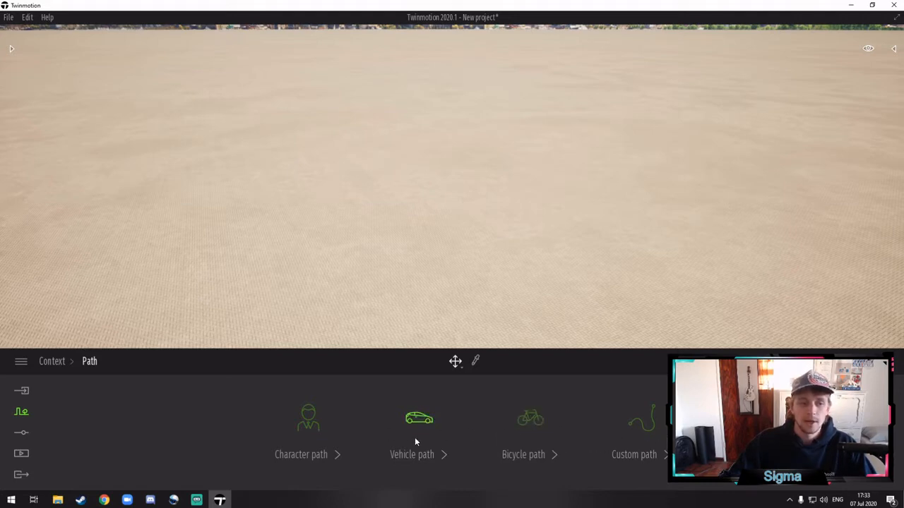
mouse_move(309, 424)
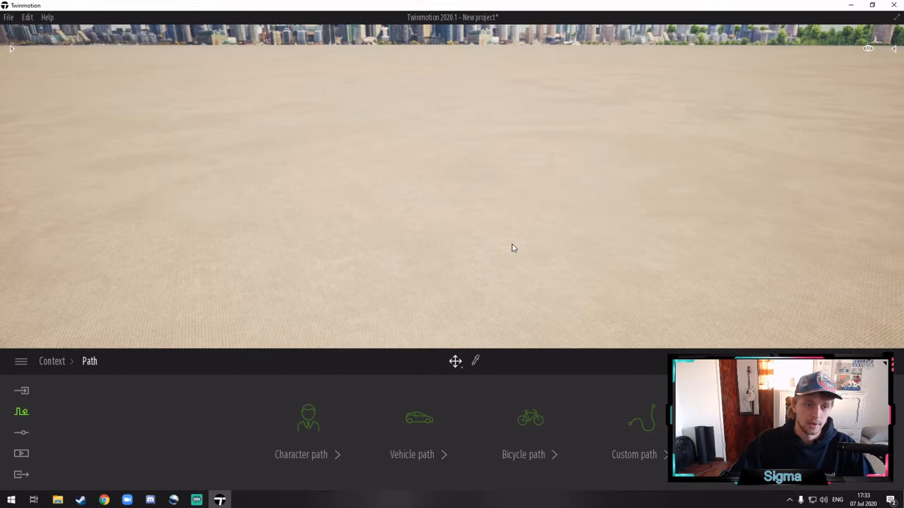
- Preview the Vehicle path option, then go back to the path types
click(419, 431)
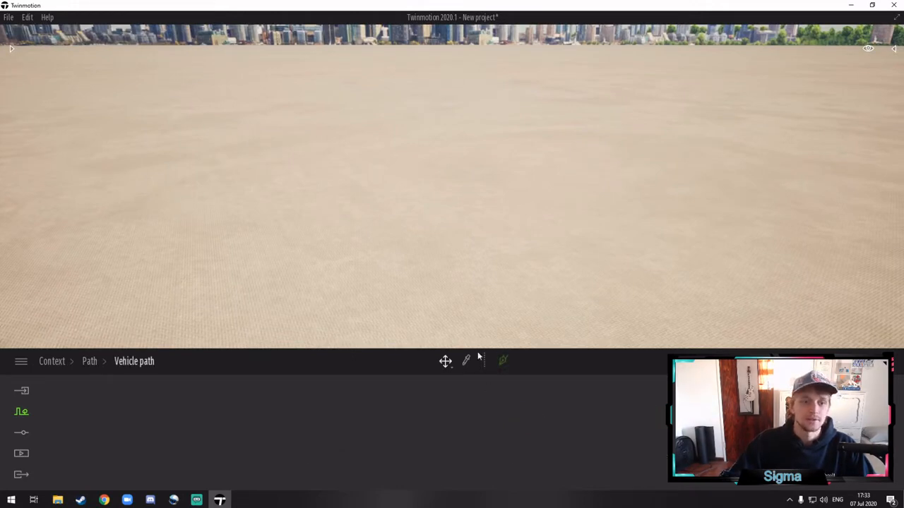
mouse_move(570, 280)
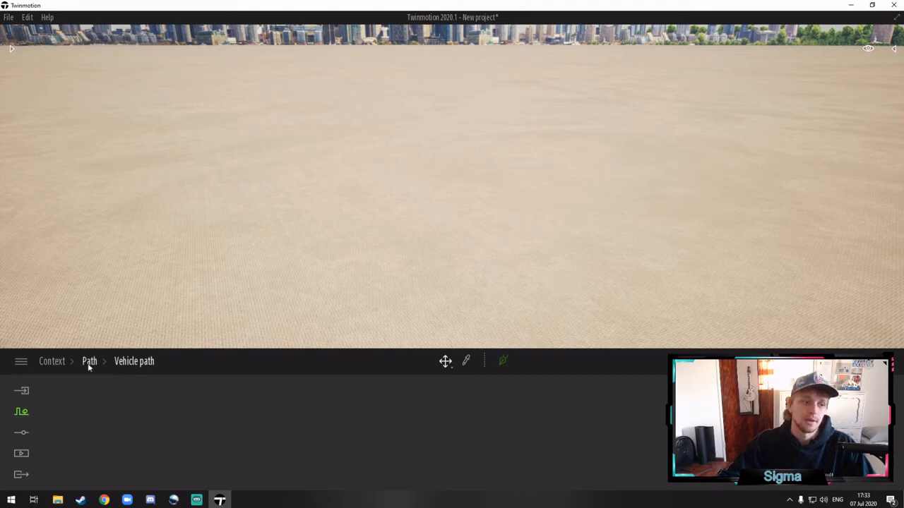
click(89, 361)
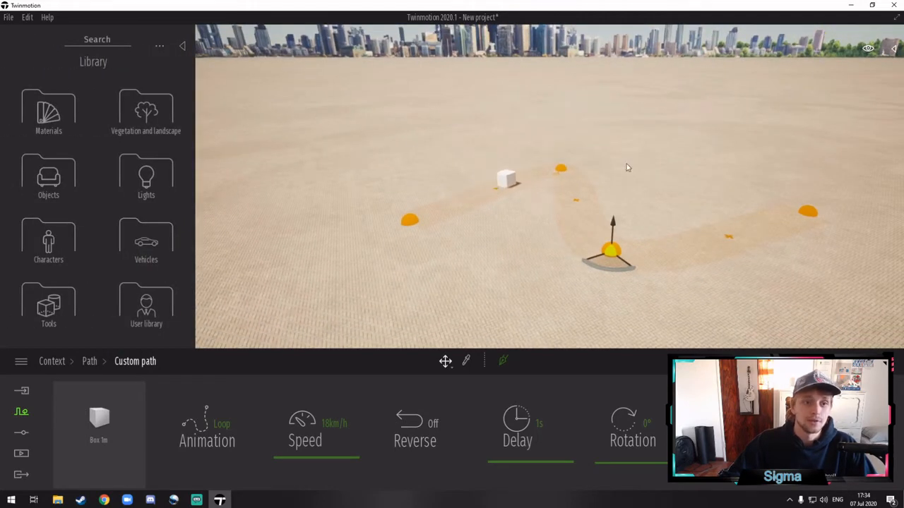
- Browse the Objects library for a chair model for the custom path
click(48, 177)
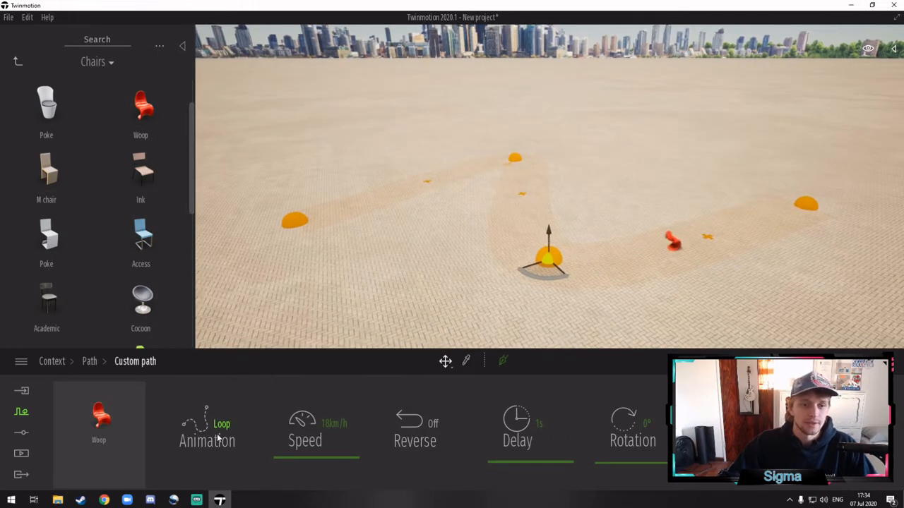
click(207, 424)
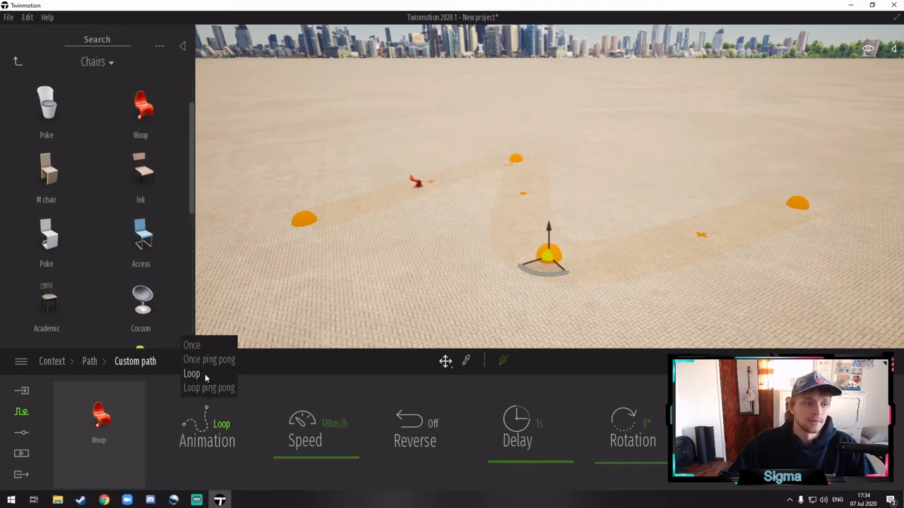
click(191, 373)
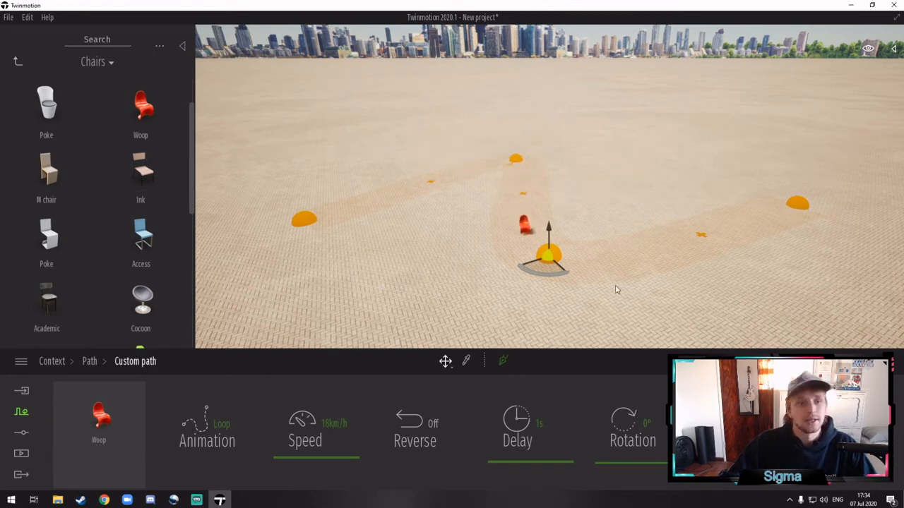
click(207, 427)
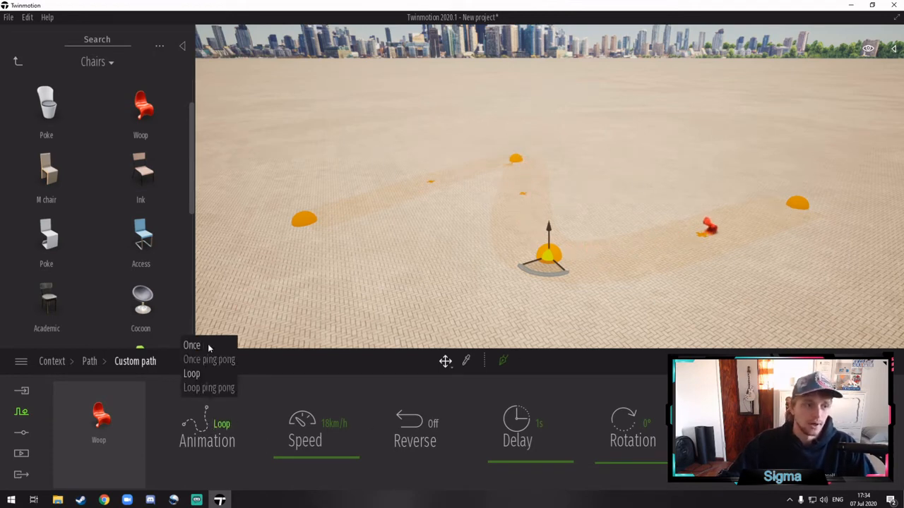
click(192, 345)
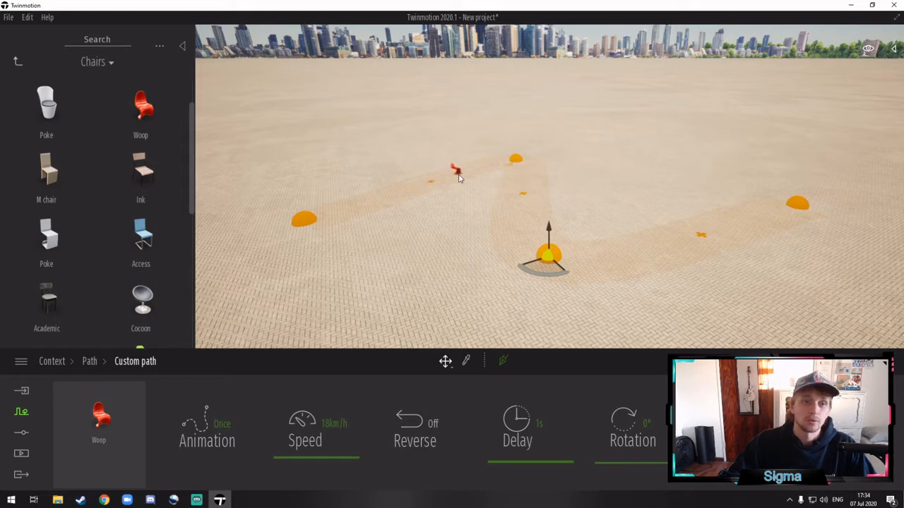
click(207, 423)
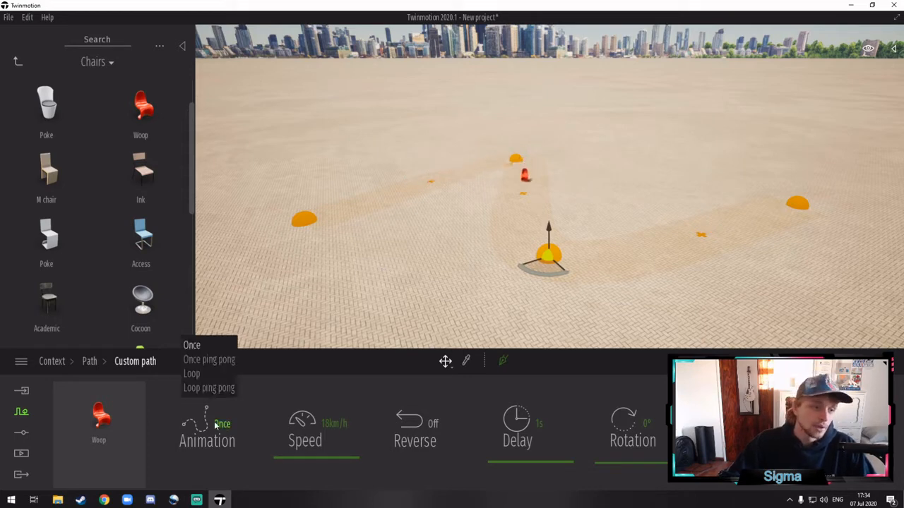
click(191, 345)
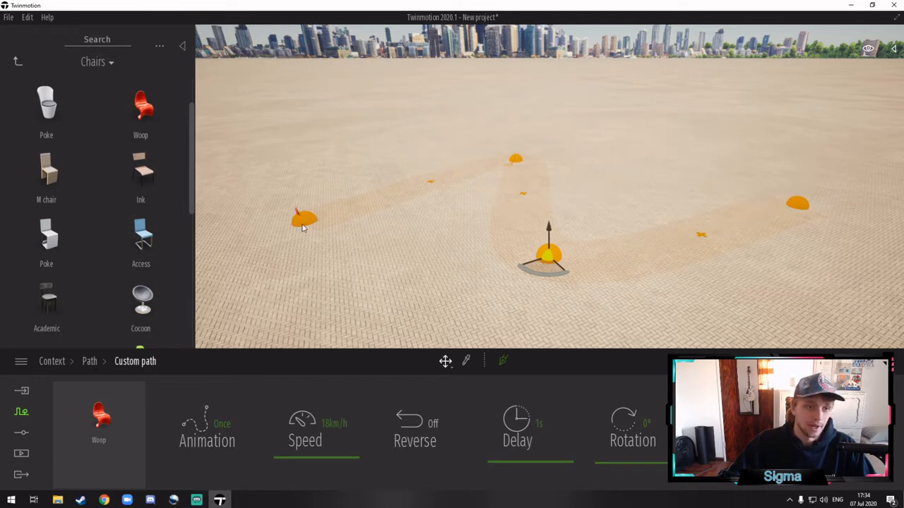
mouse_move(522, 194)
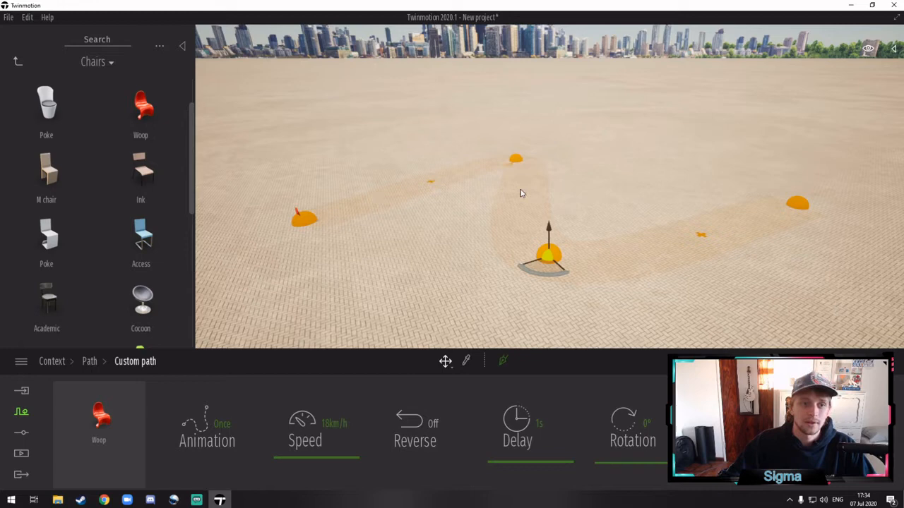
click(207, 424)
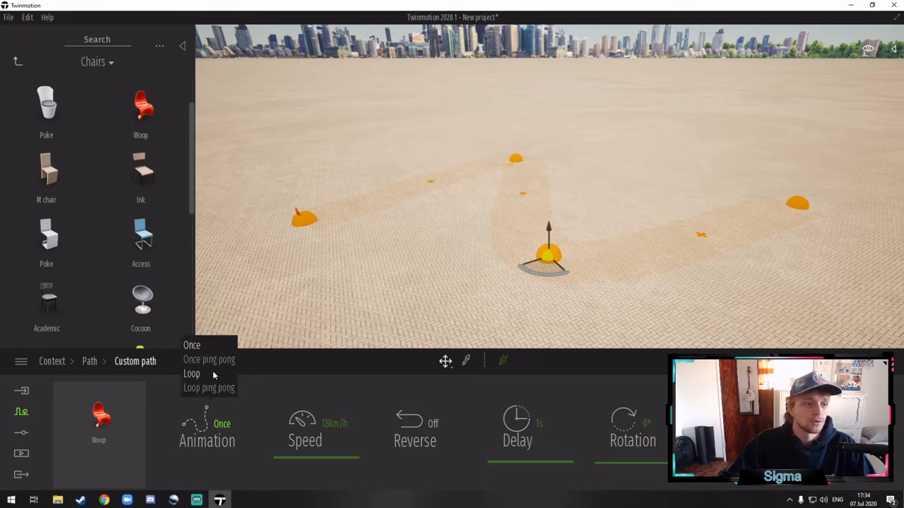
mouse_move(209, 388)
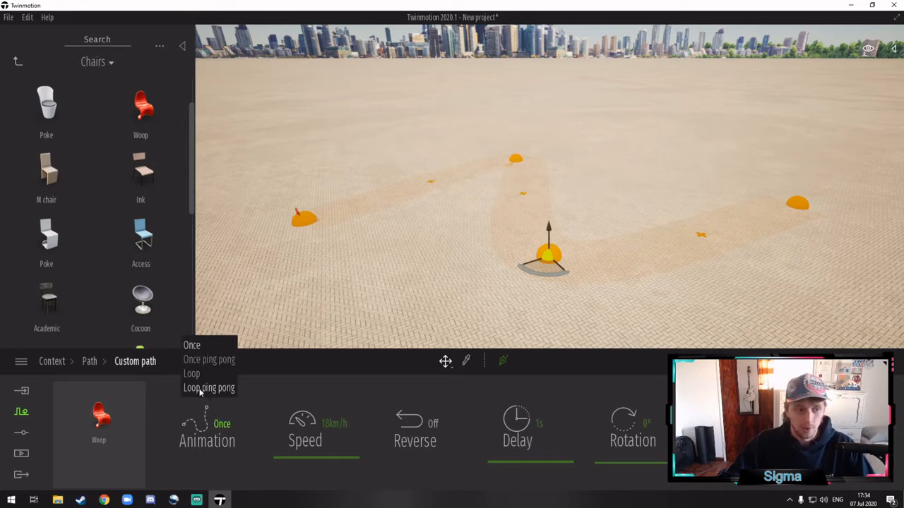
click(192, 374)
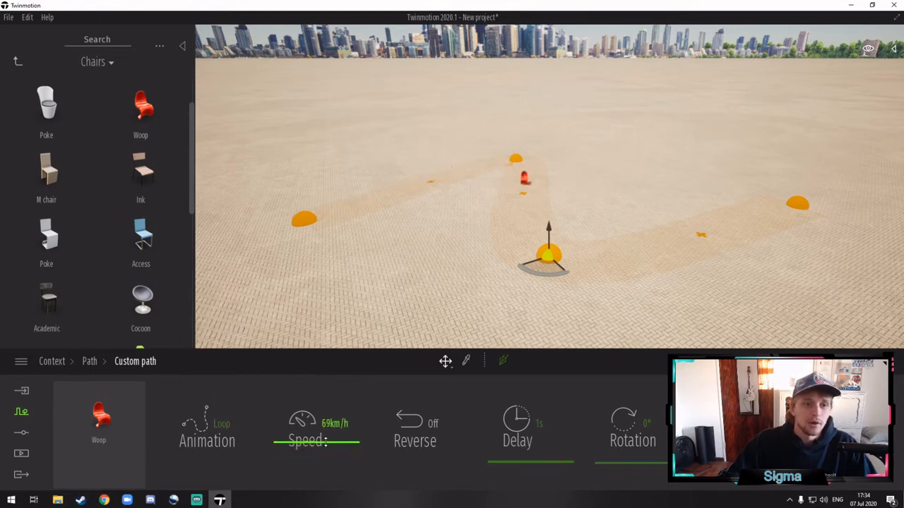
- Lower the chair's path speed to 27 km/h and turn Reverse on
drag(346, 442, 332, 442)
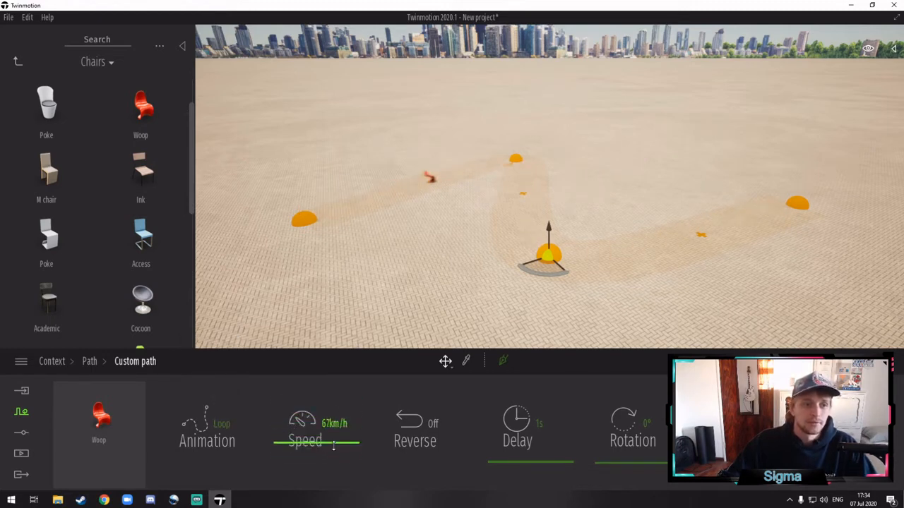
drag(336, 446, 330, 446)
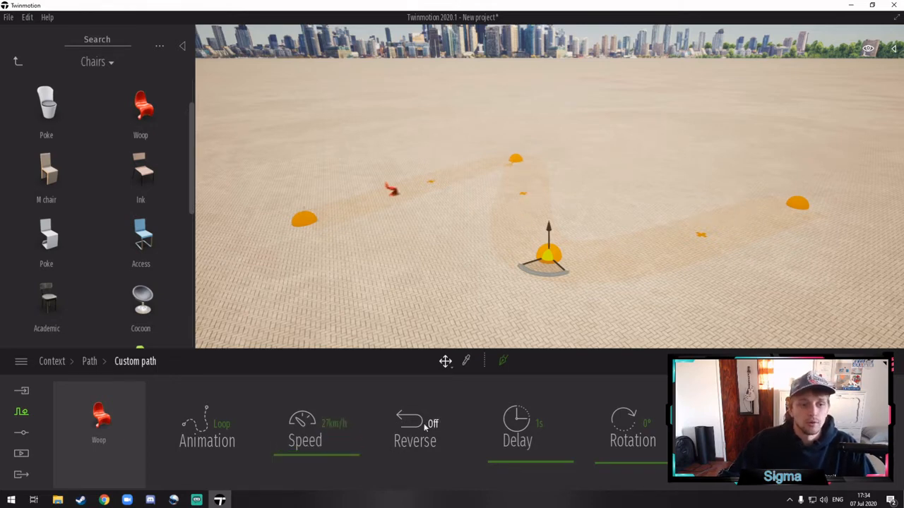
click(414, 424)
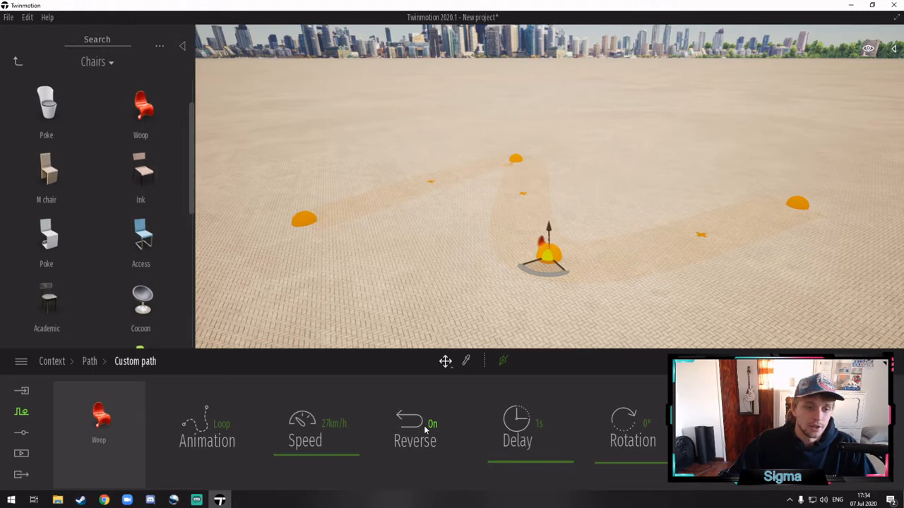
click(415, 424)
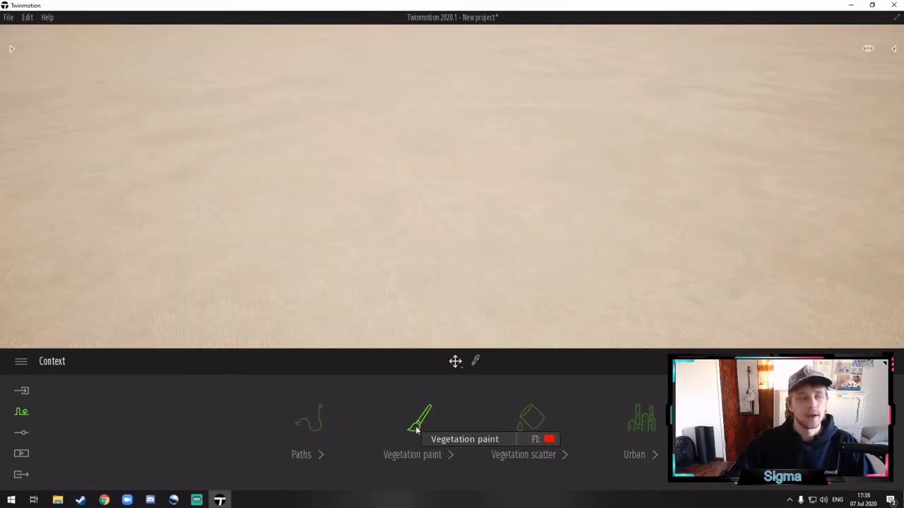
- Add Lawson's Falsecypress and Pecan trees to Vegetation paint and select both
click(412, 454)
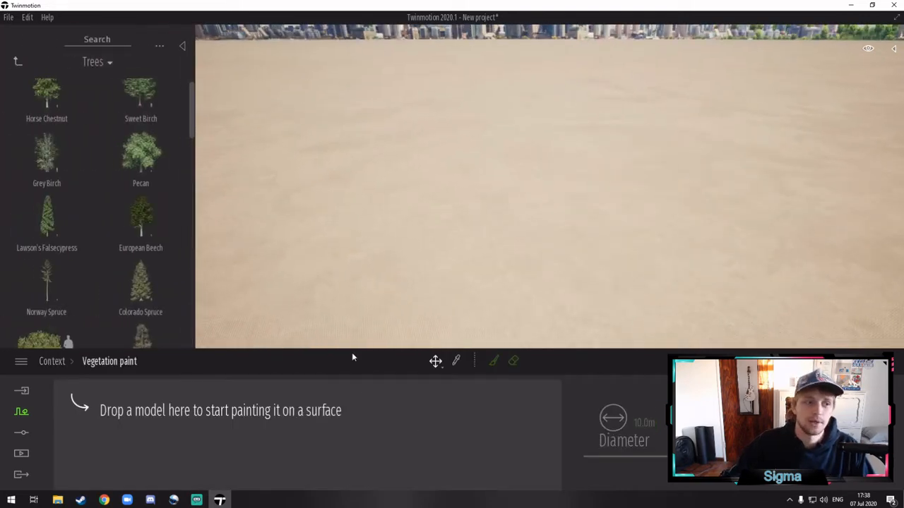
mouse_move(396, 256)
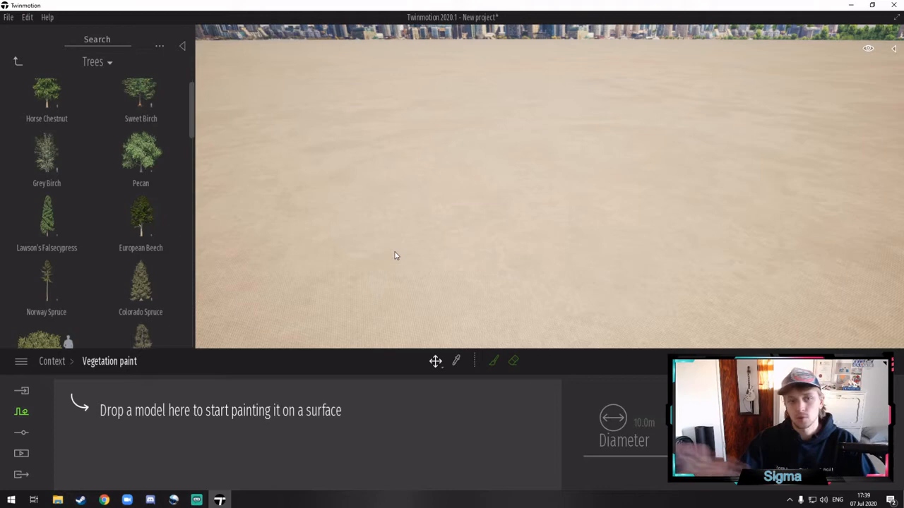
mouse_move(505, 201)
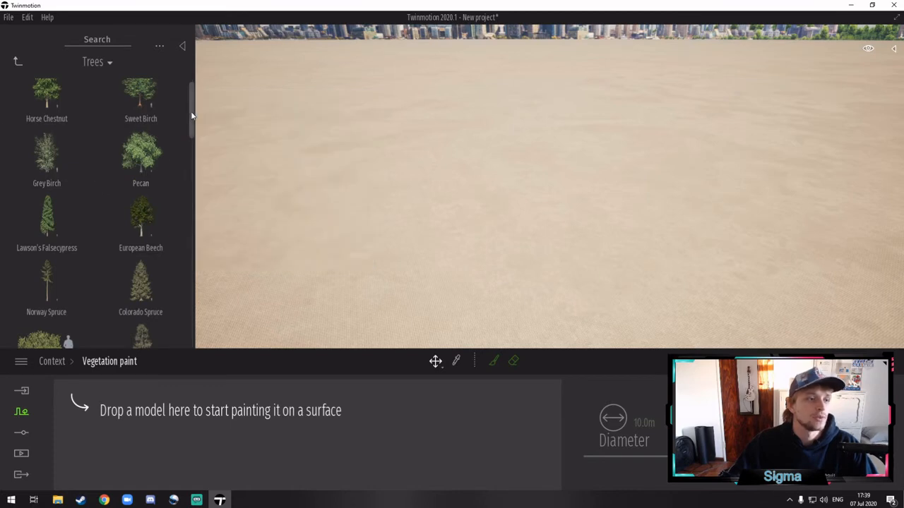
scroll(up, 3)
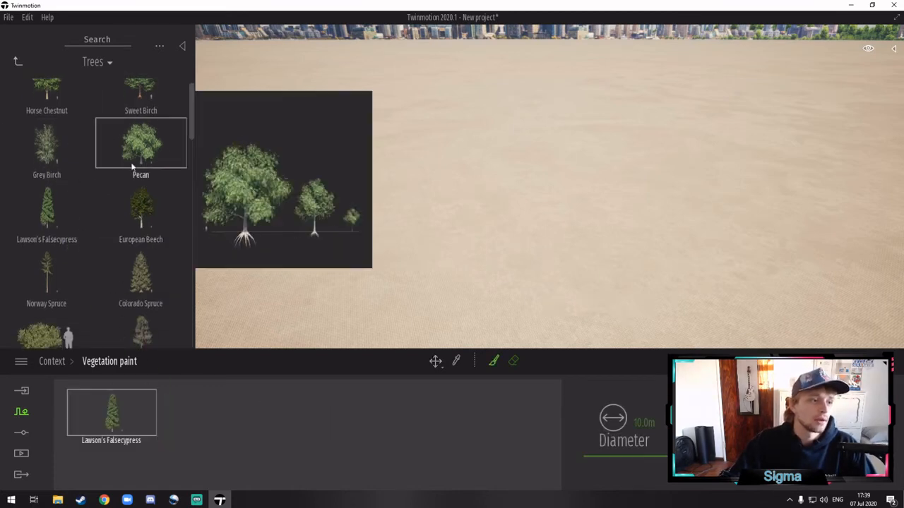
click(140, 144)
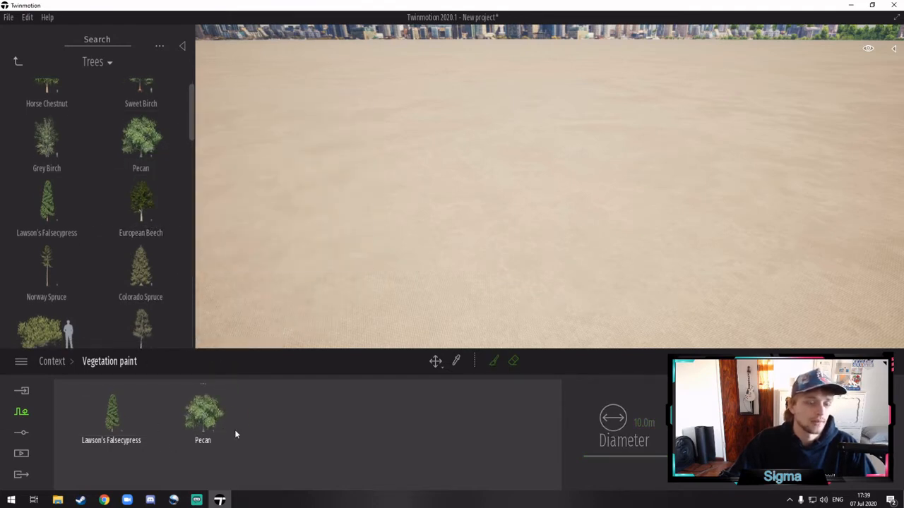
click(111, 413)
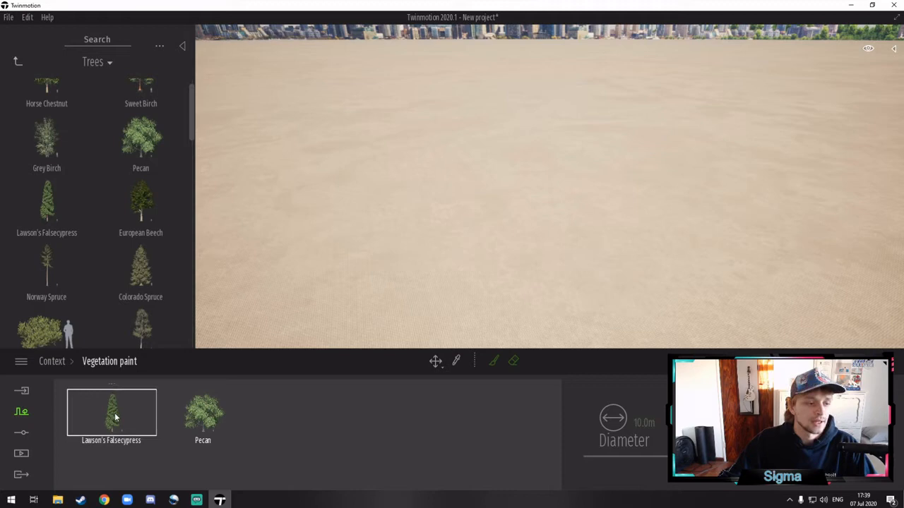
click(203, 414)
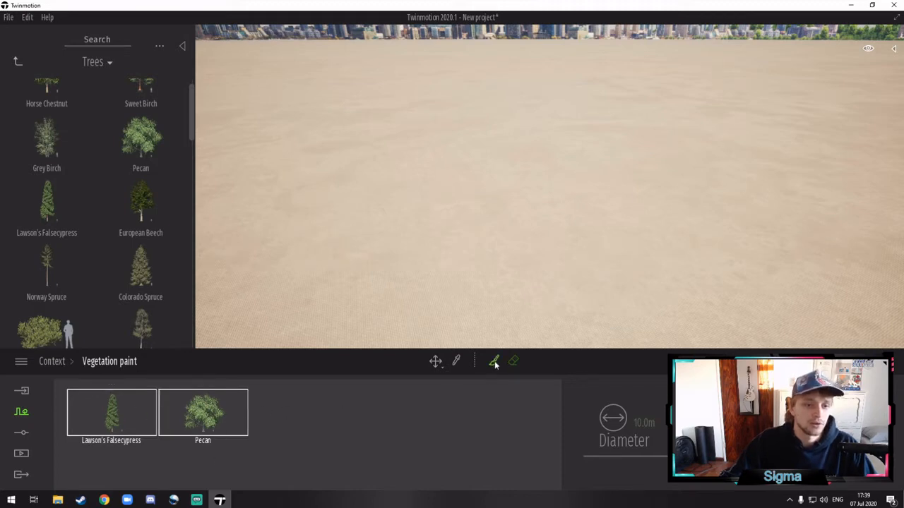
mouse_move(494, 361)
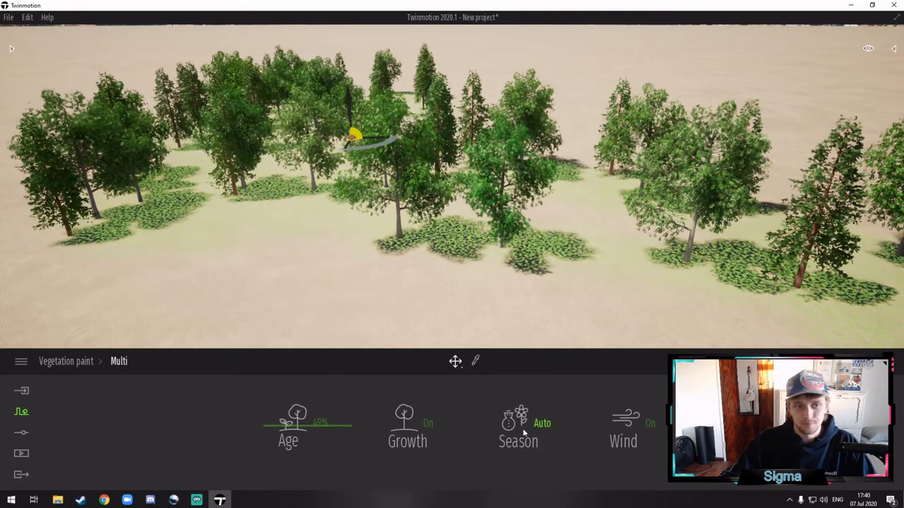
- Preview autumn and winter, set Season to Auto, and turn wind off
click(518, 423)
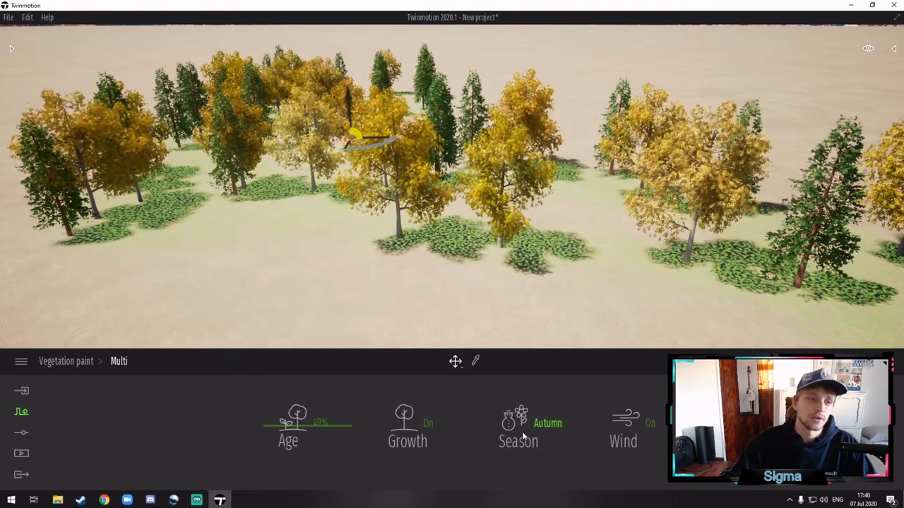
click(536, 423)
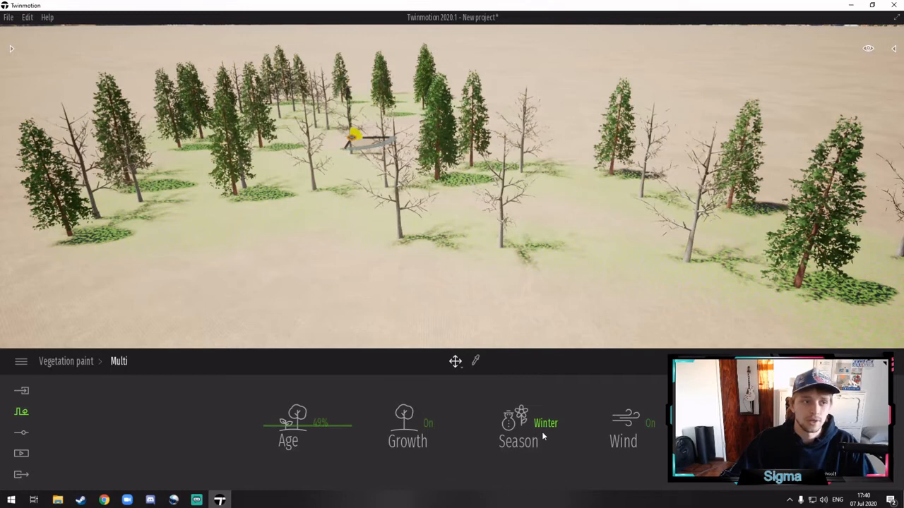
click(518, 423)
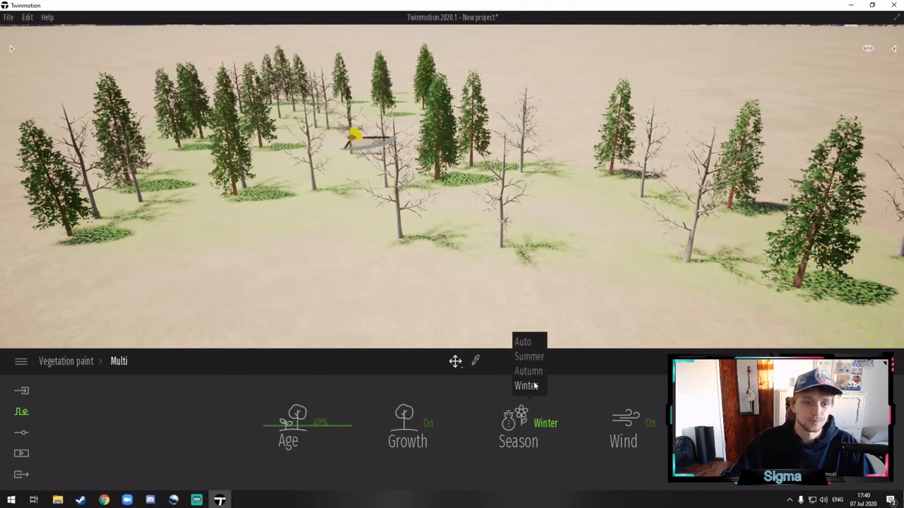
click(522, 342)
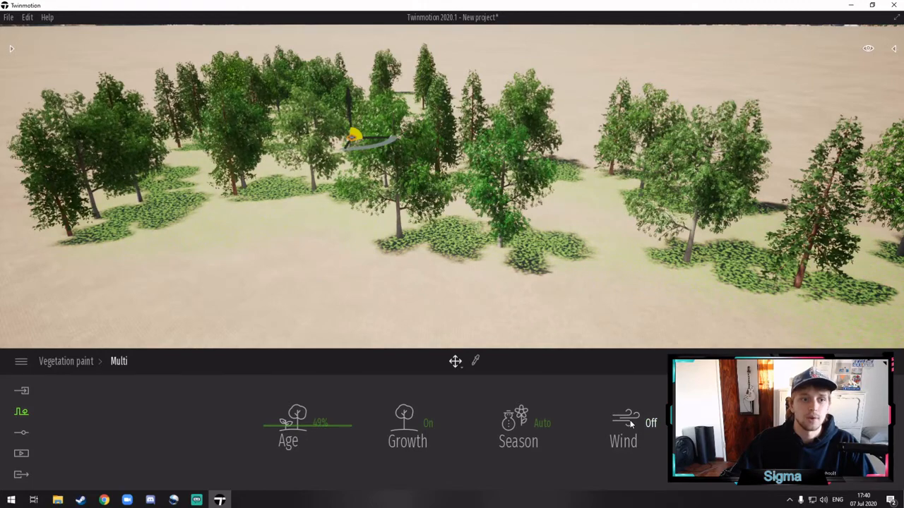
click(623, 423)
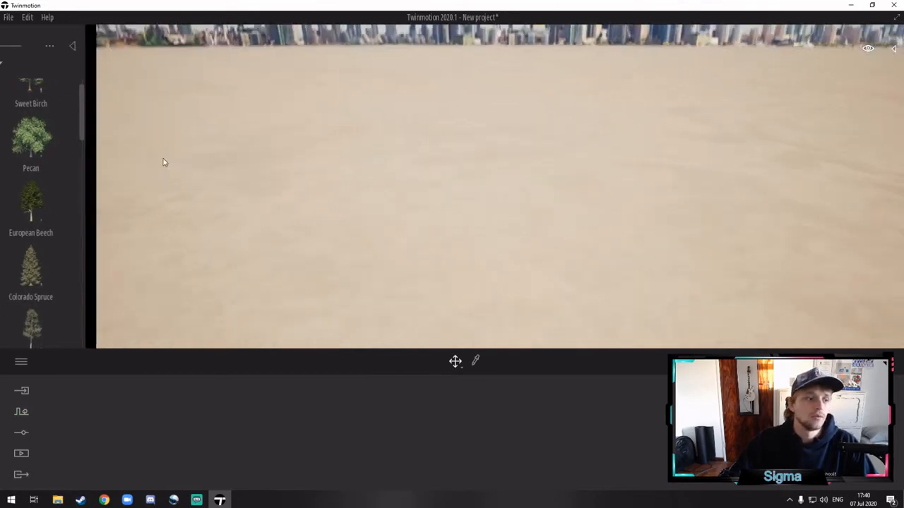
click(21, 411)
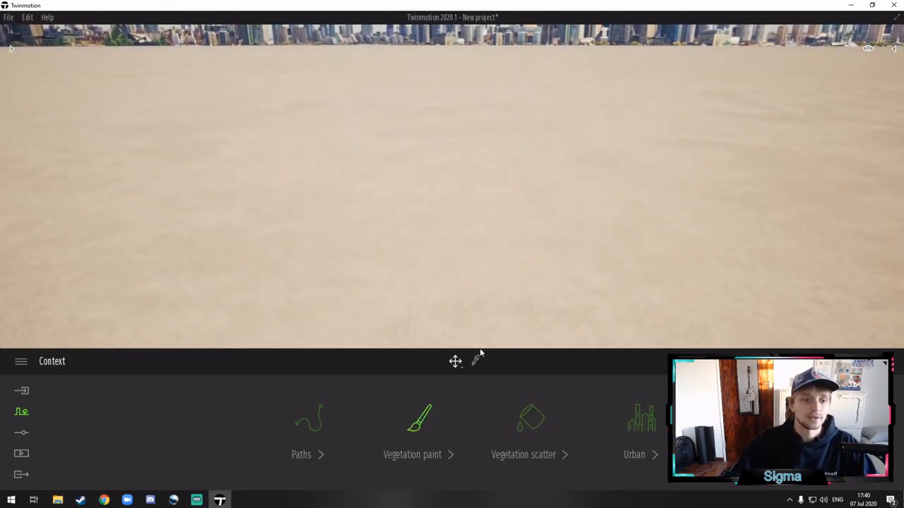
mouse_move(531, 419)
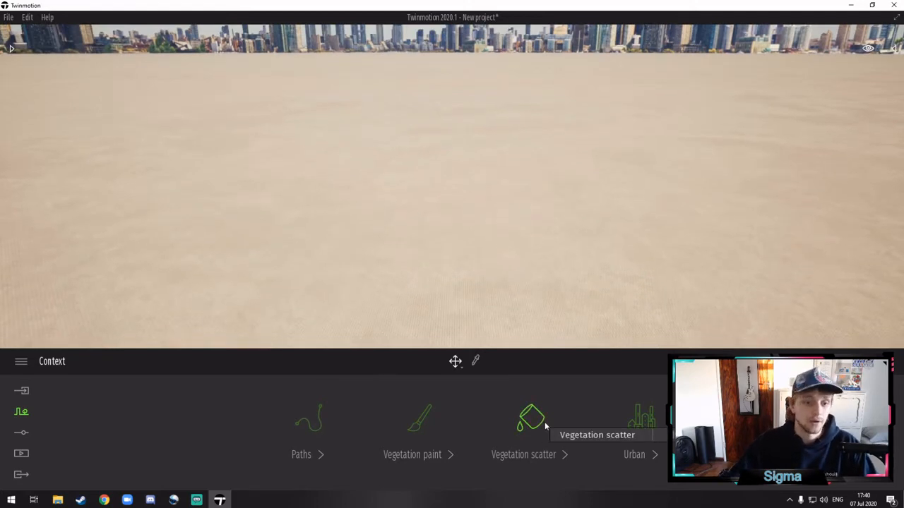
- Scatter Pecan, Grey Birch and Lawson's Falsecypress trees over an outlined ground area
click(530, 420)
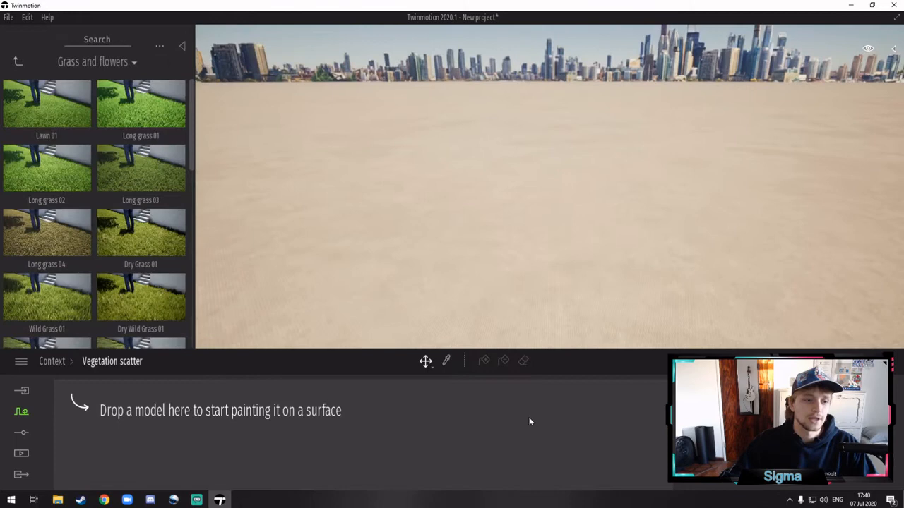
mouse_move(96, 407)
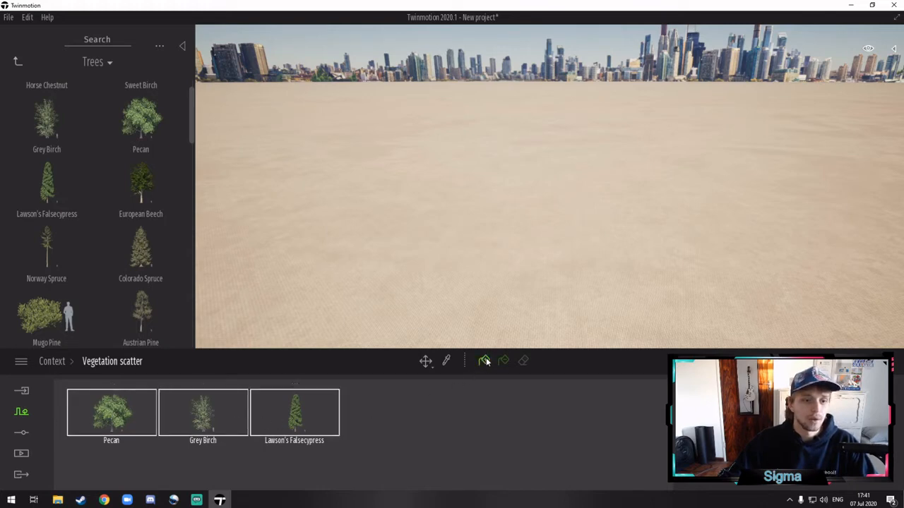
click(484, 361)
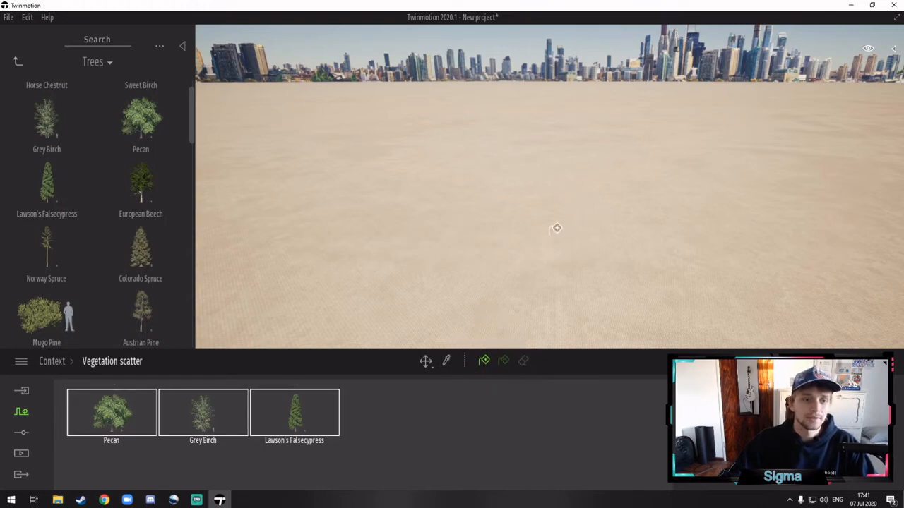
mouse_move(522, 226)
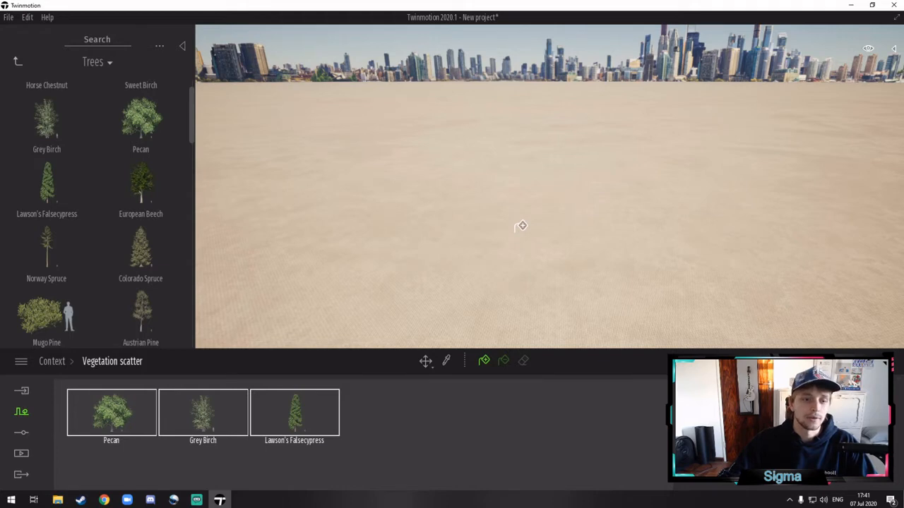
click(97, 62)
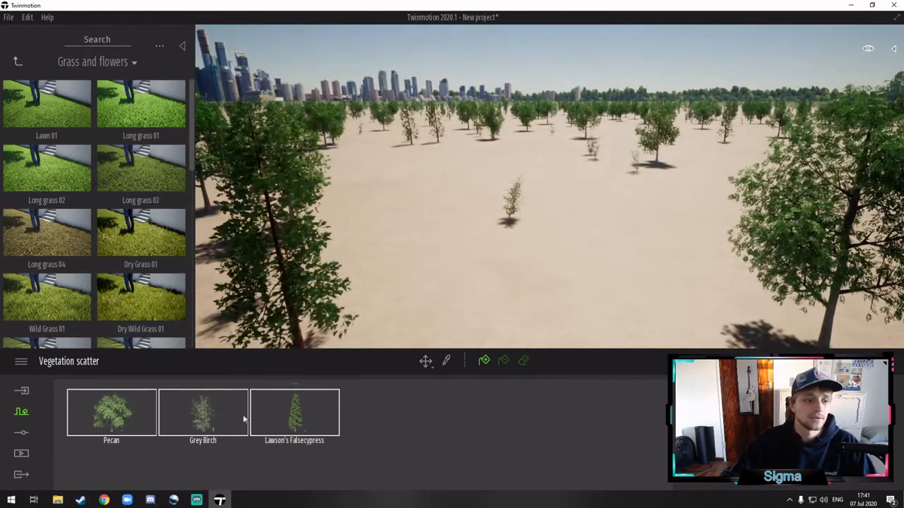
mouse_move(237, 422)
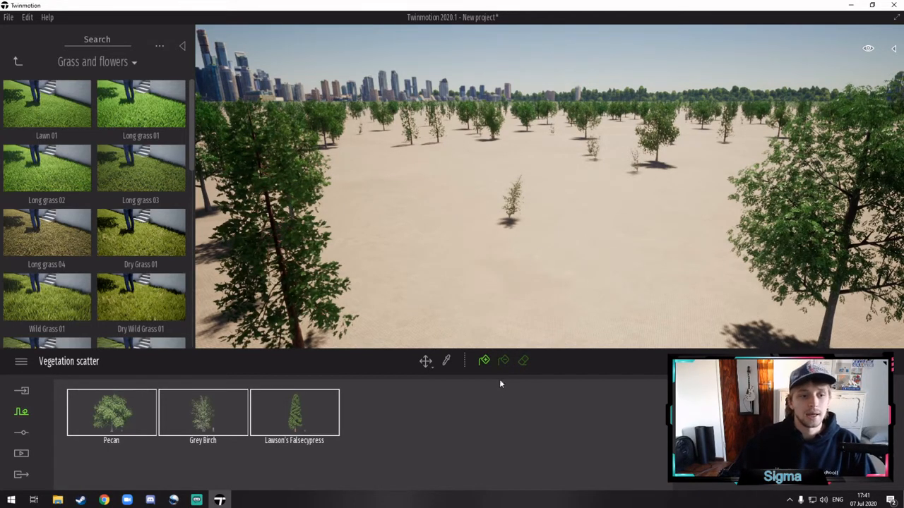
mouse_move(503, 361)
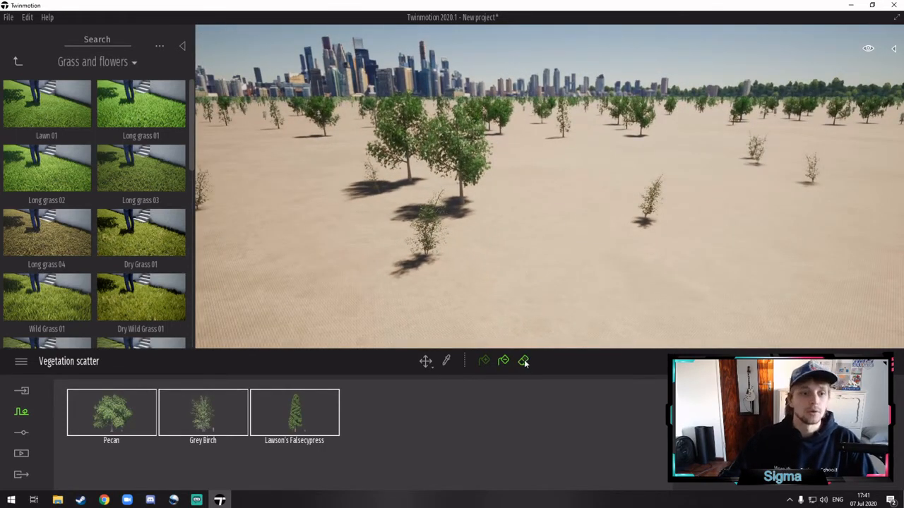
mouse_move(523, 361)
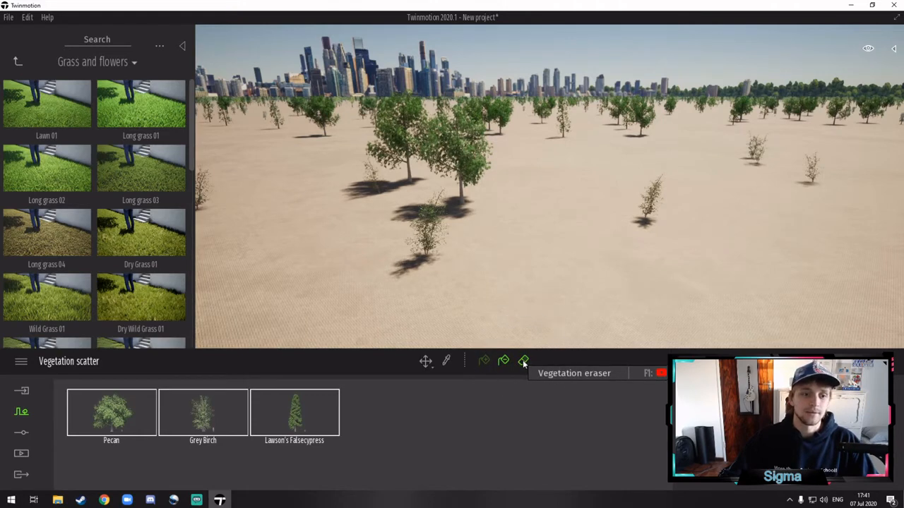
- Use the Vegetation eraser to clear the scattered trees from the ground
click(523, 361)
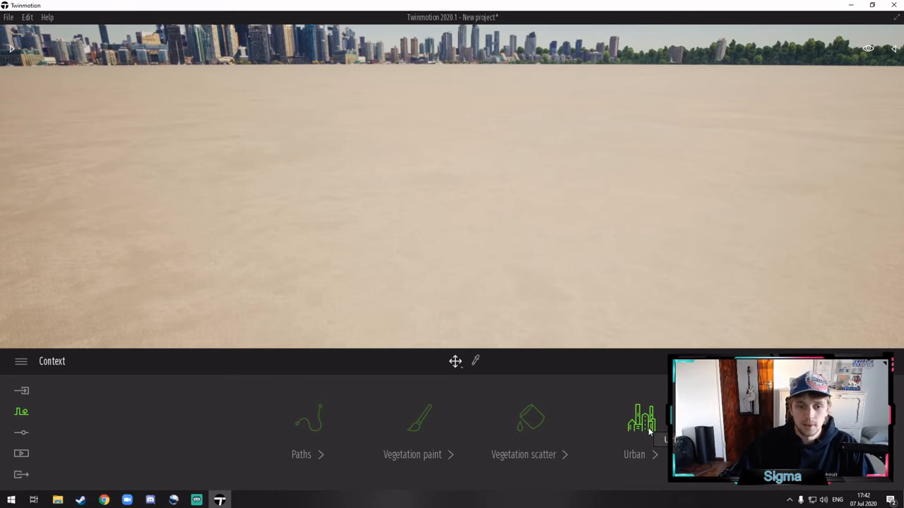
- Generate an OpenStreetMap Urban context of central Cape Town with buildings, roads and a park
click(641, 424)
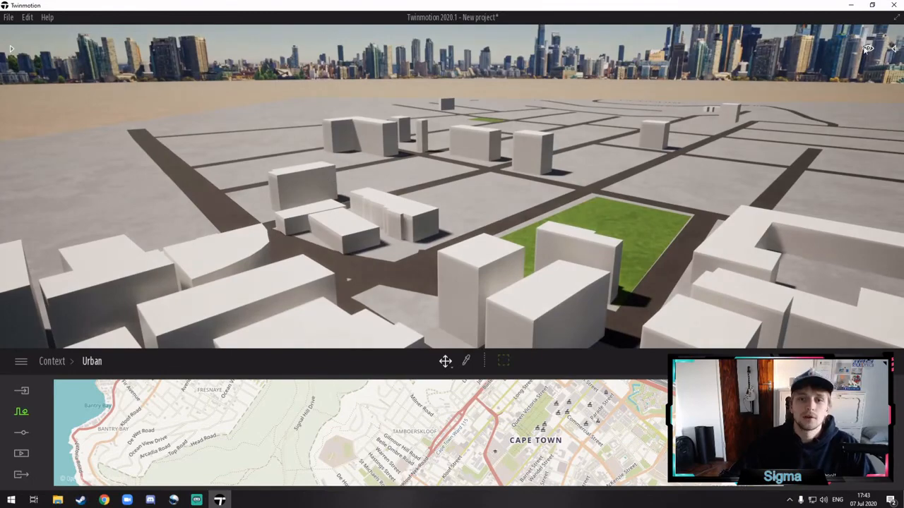
- Show the Scene graph and expand the Context group's Roads list
click(894, 48)
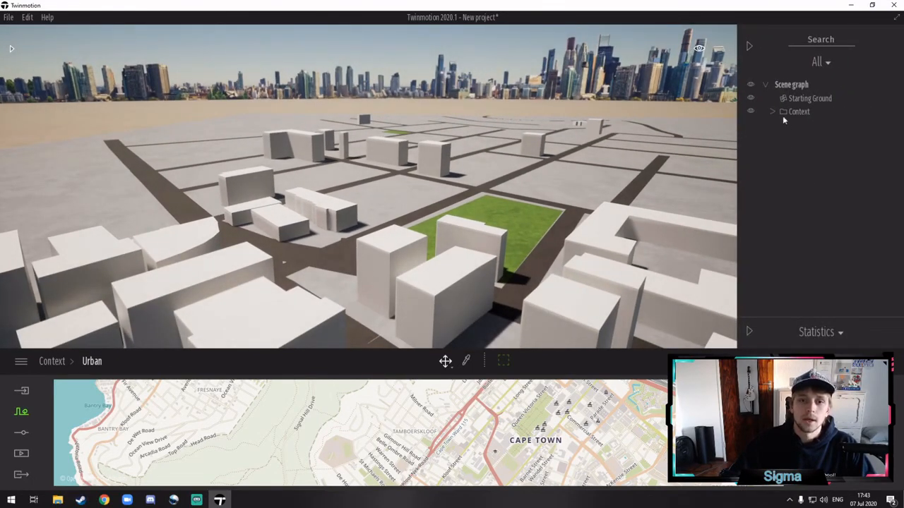
click(773, 111)
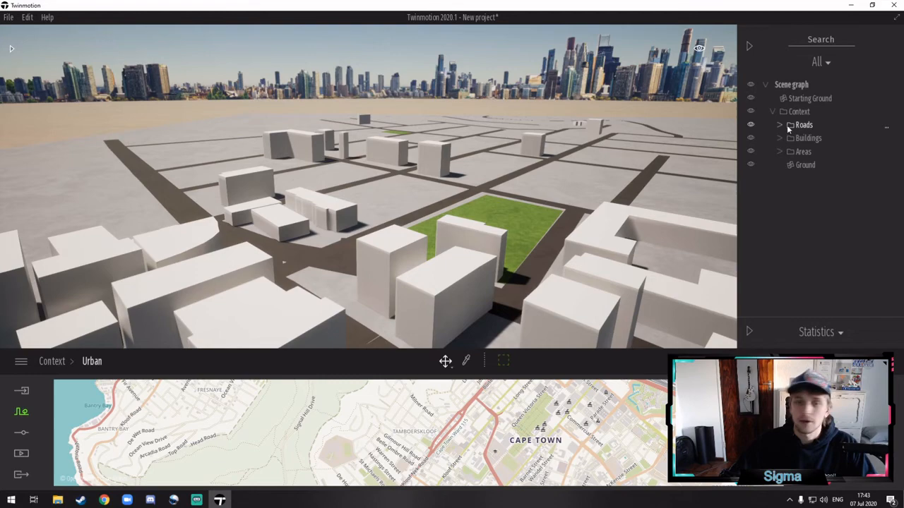
click(780, 125)
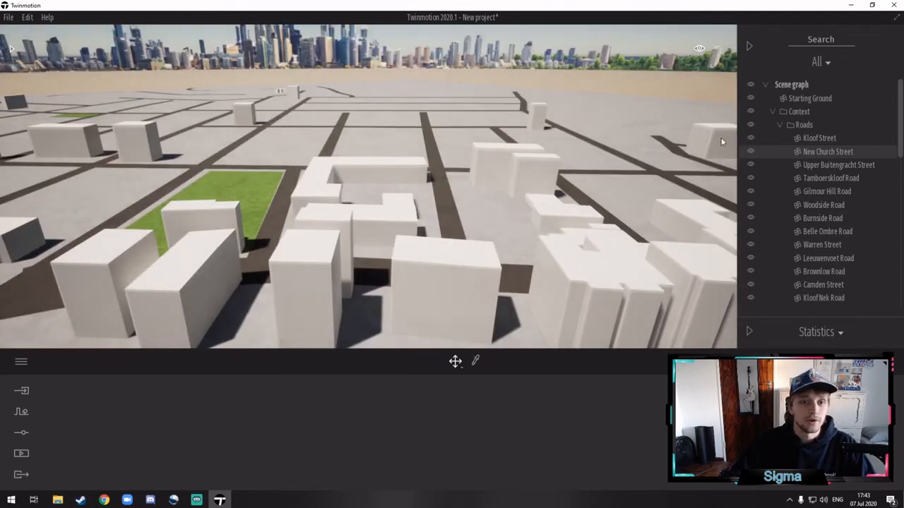
scroll(down, 3)
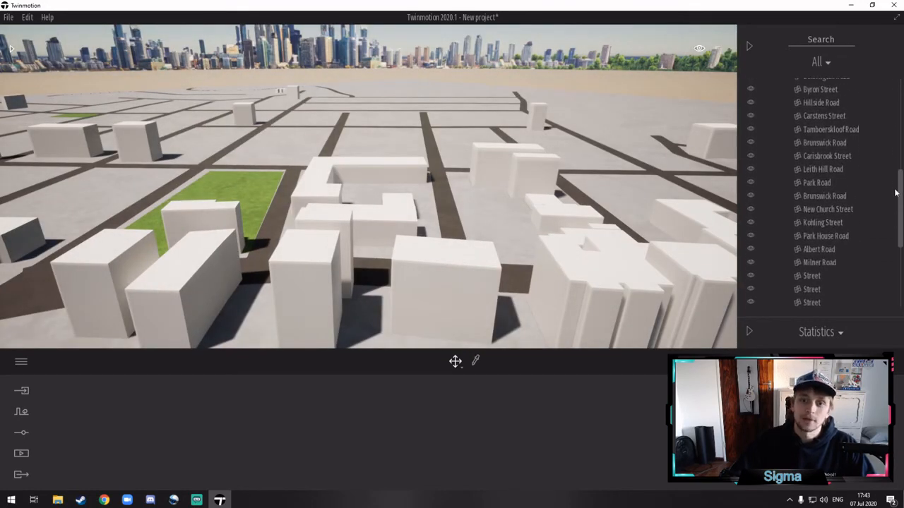
scroll(down, 3)
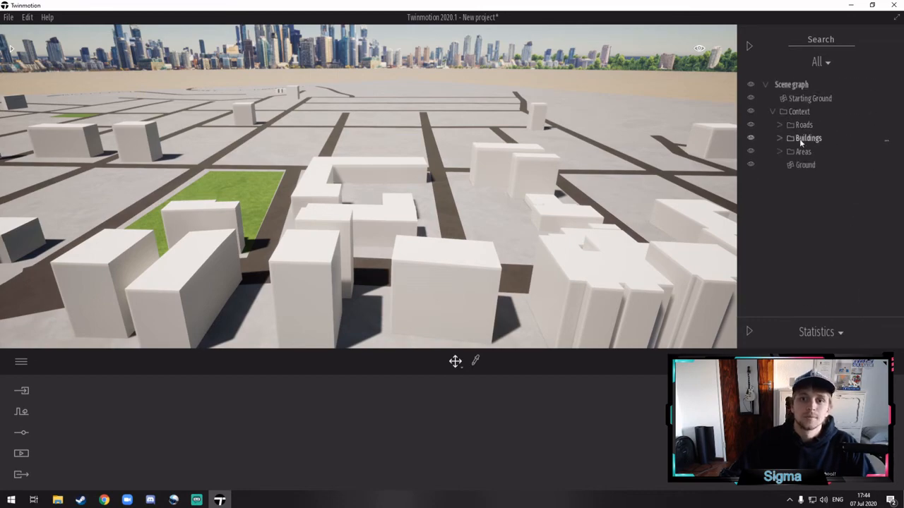
- Browse the Buildings and Areas groups, then select a building and set its height to 36 m
click(780, 138)
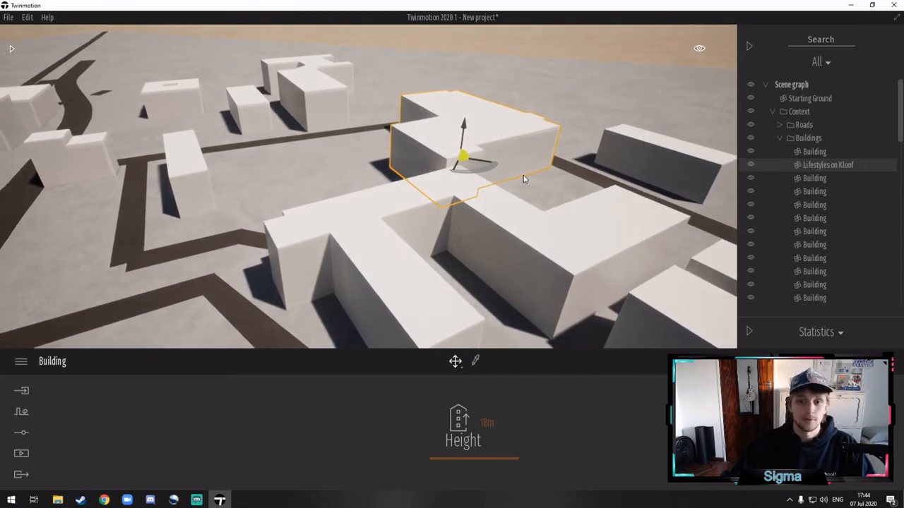
click(780, 137)
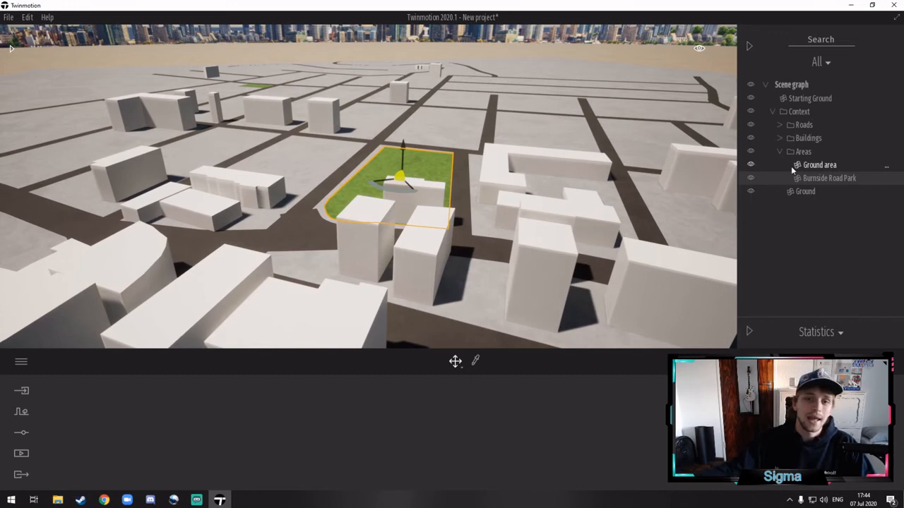
mouse_move(786, 171)
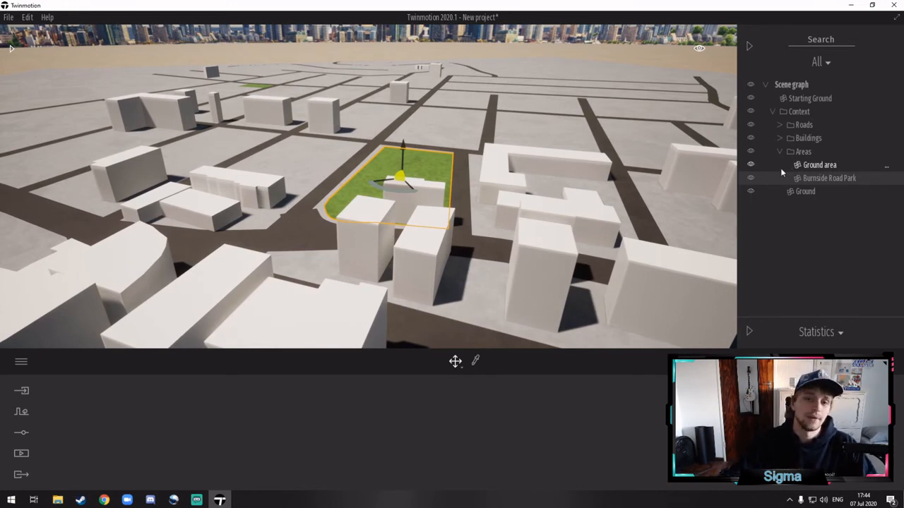
click(780, 151)
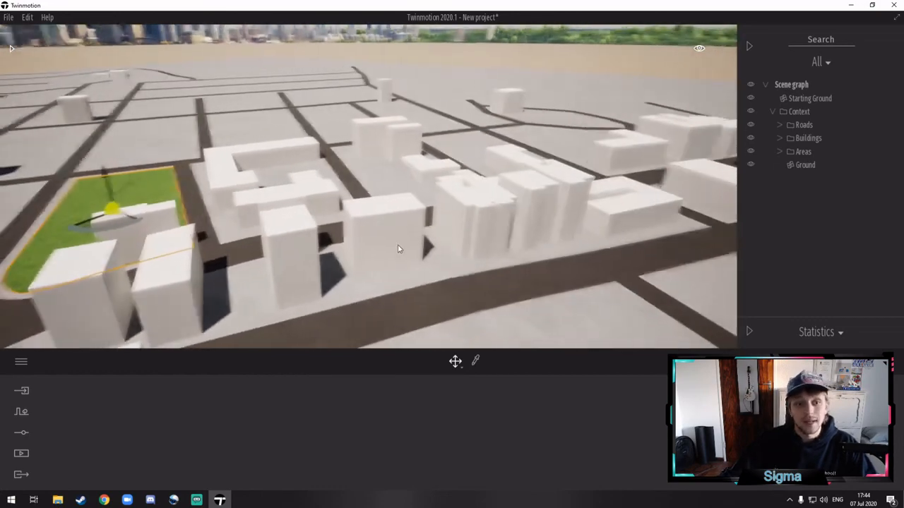
click(385, 233)
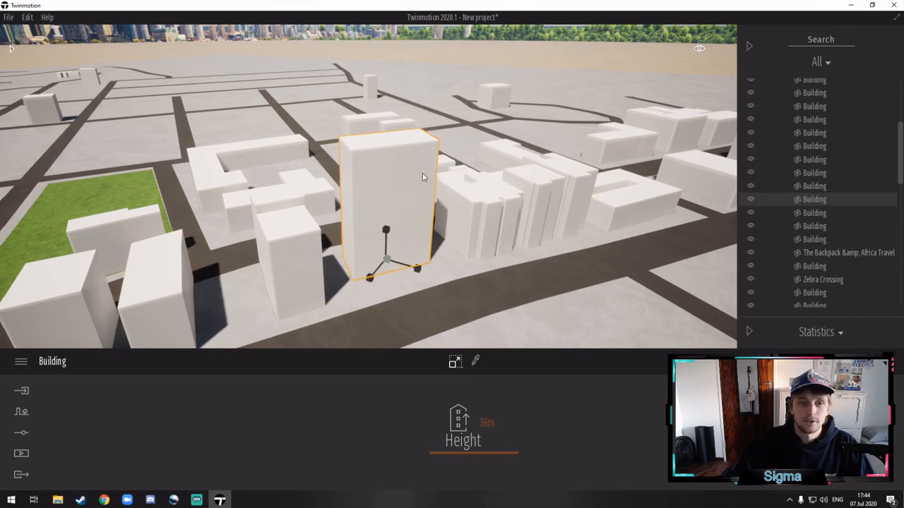
mouse_move(491, 172)
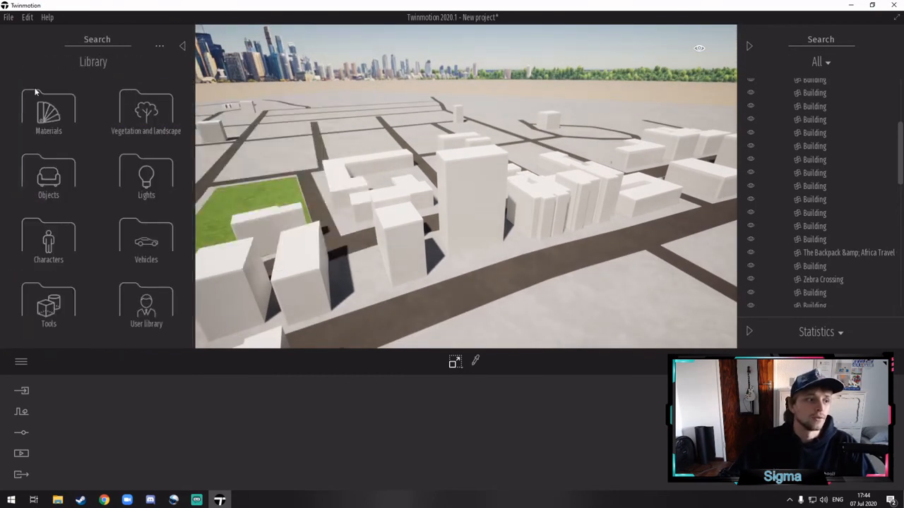
- Browse the Glass category in the Materials library
click(48, 113)
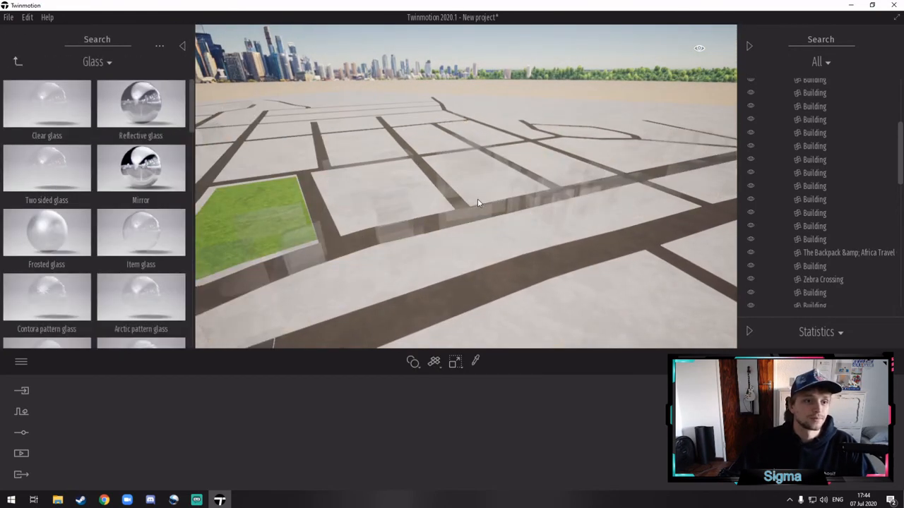
click(46, 170)
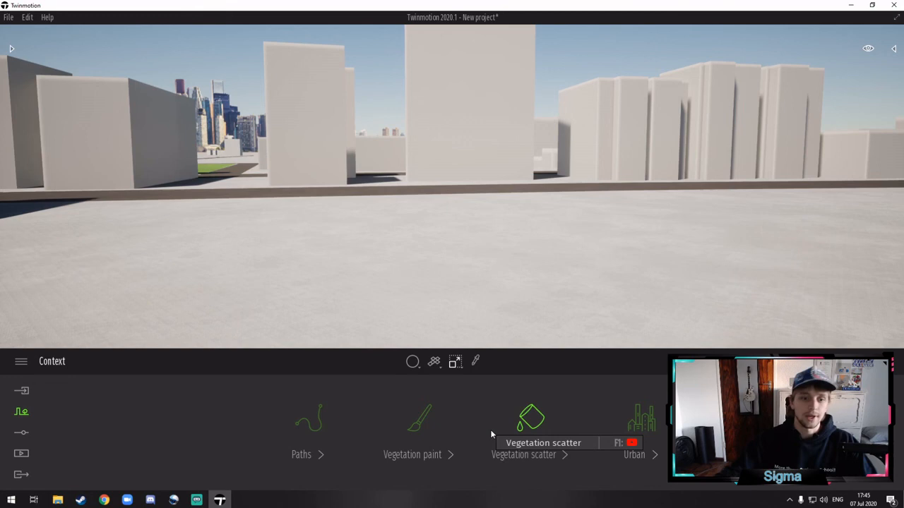
mouse_move(144, 395)
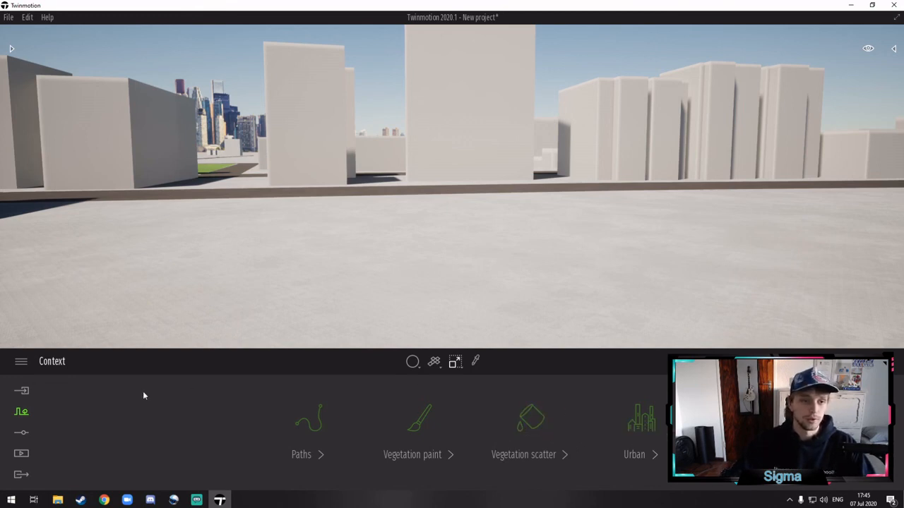
mouse_move(217, 384)
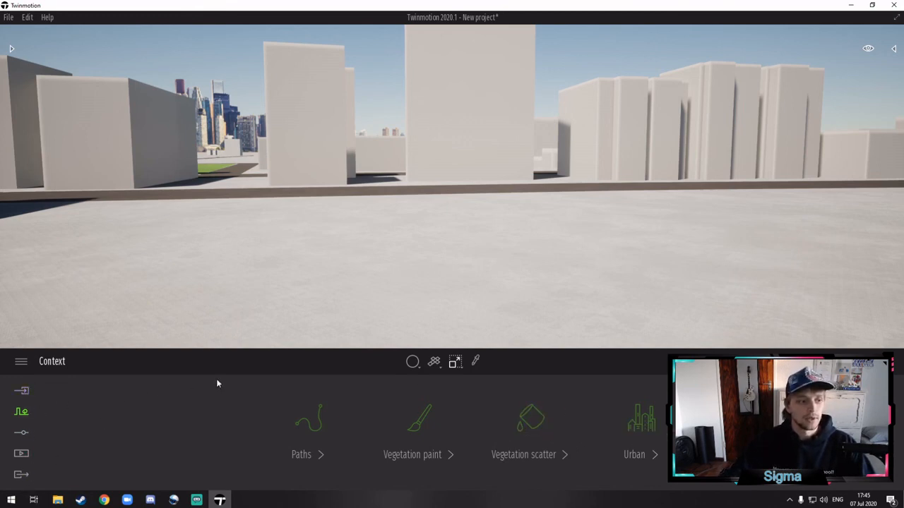